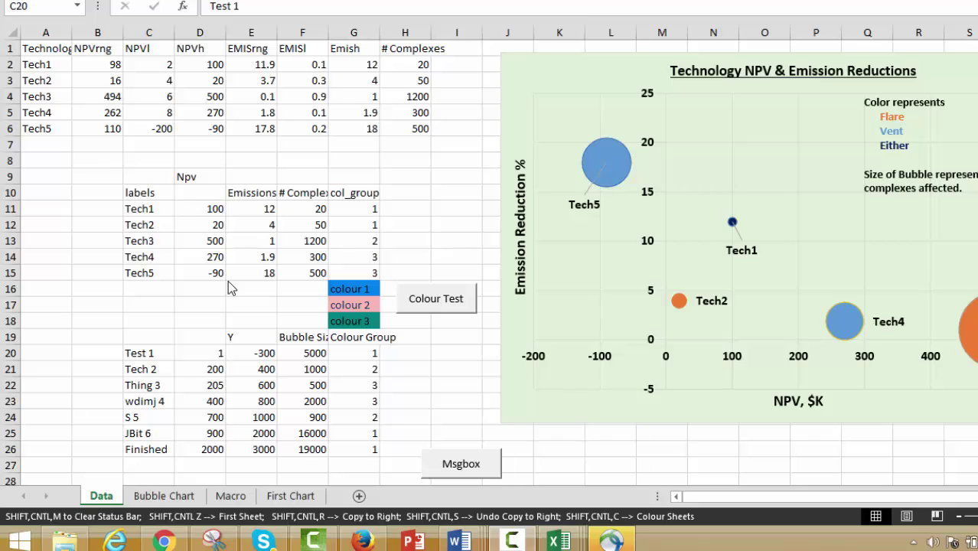
{"action": "mouse_move", "coordinate": [627, 224]}
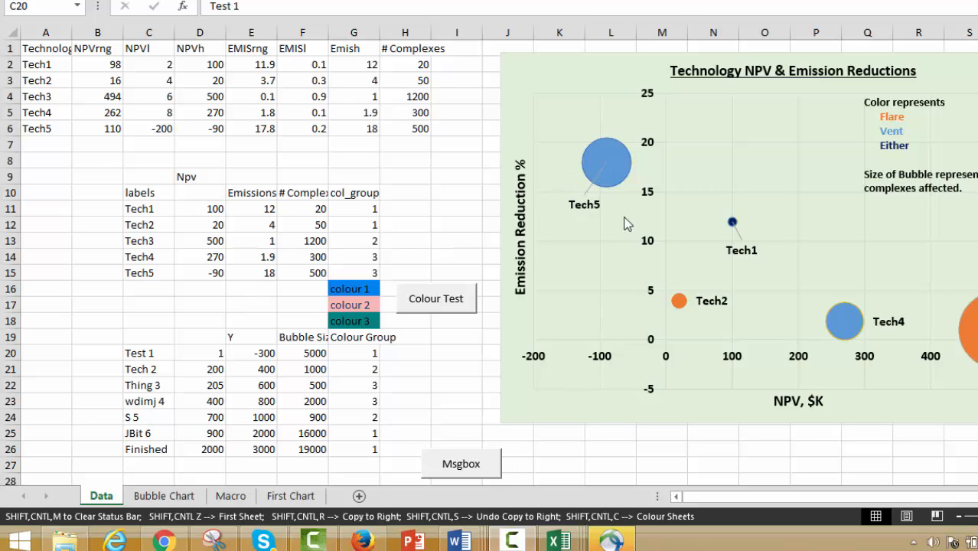
{"action": "mouse_move", "coordinate": [876, 339]}
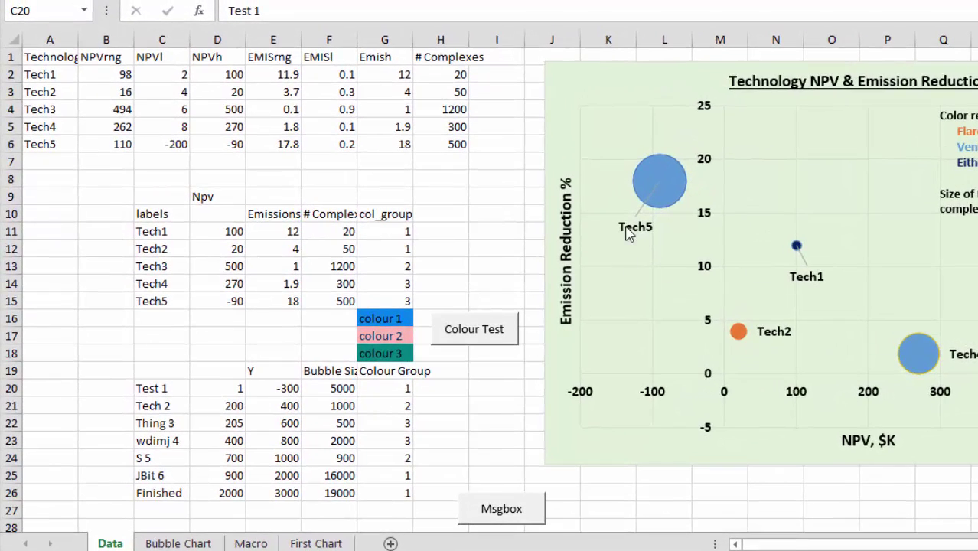
{"action": "mouse_move", "coordinate": [826, 304]}
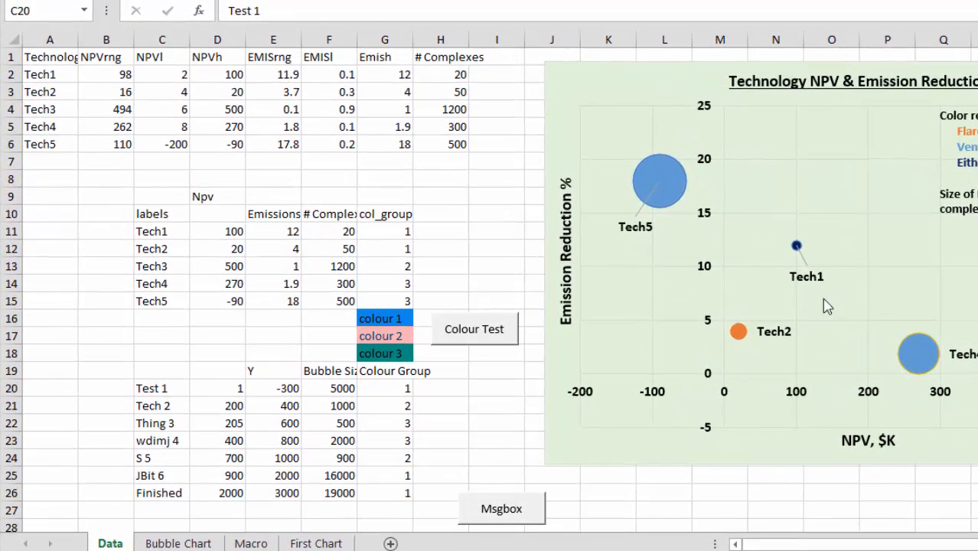
{"action": "mouse_move", "coordinate": [834, 302]}
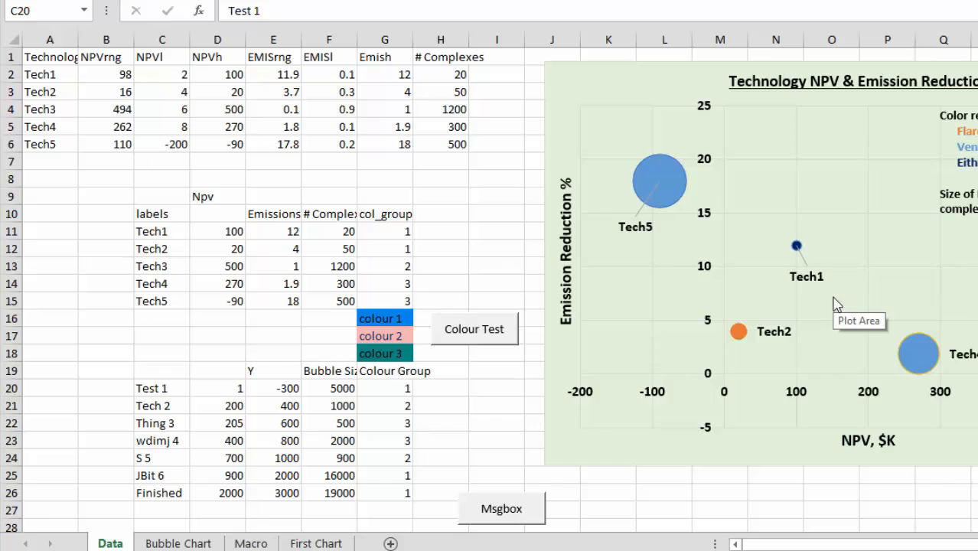
{"action": "mouse_move", "coordinate": [278, 356]}
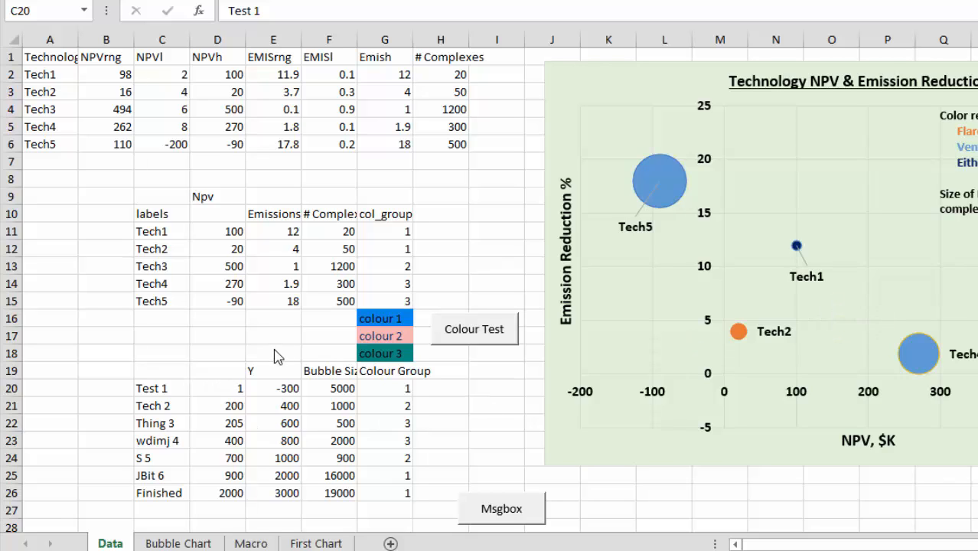
- Select the test data and enter the header Value in cell C19
{"action": "left_click", "coordinate": [161, 370]}
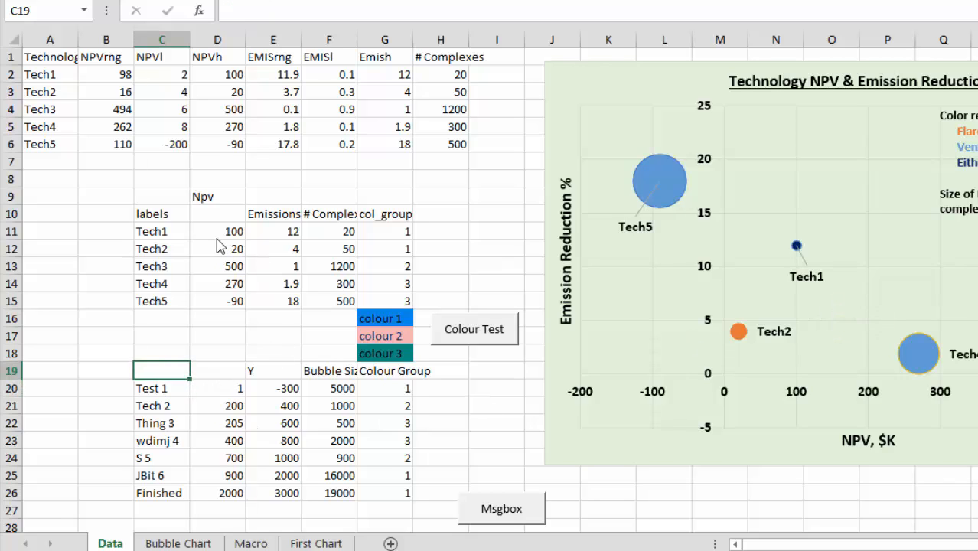
{"action": "left_click", "coordinate": [162, 231]}
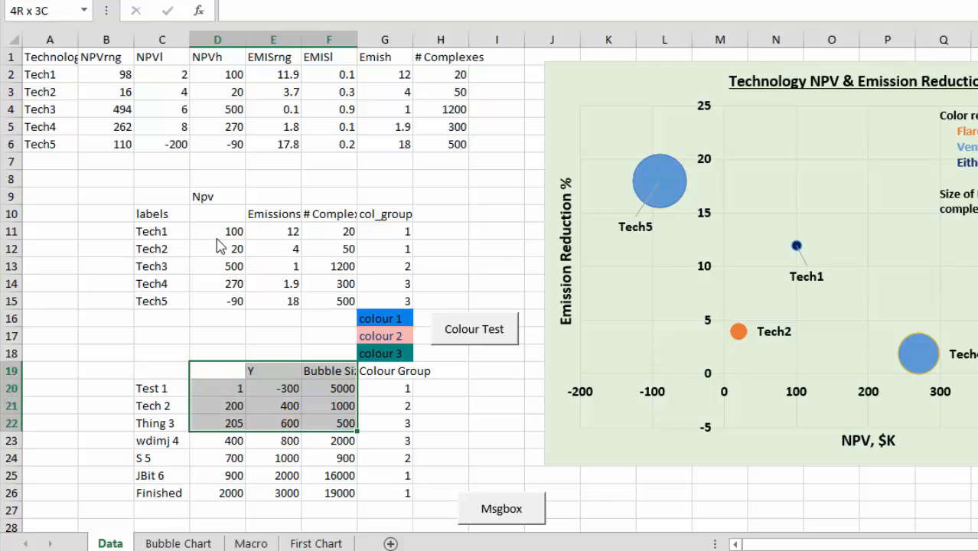
{"action": "left_click", "coordinate": [217, 353]}
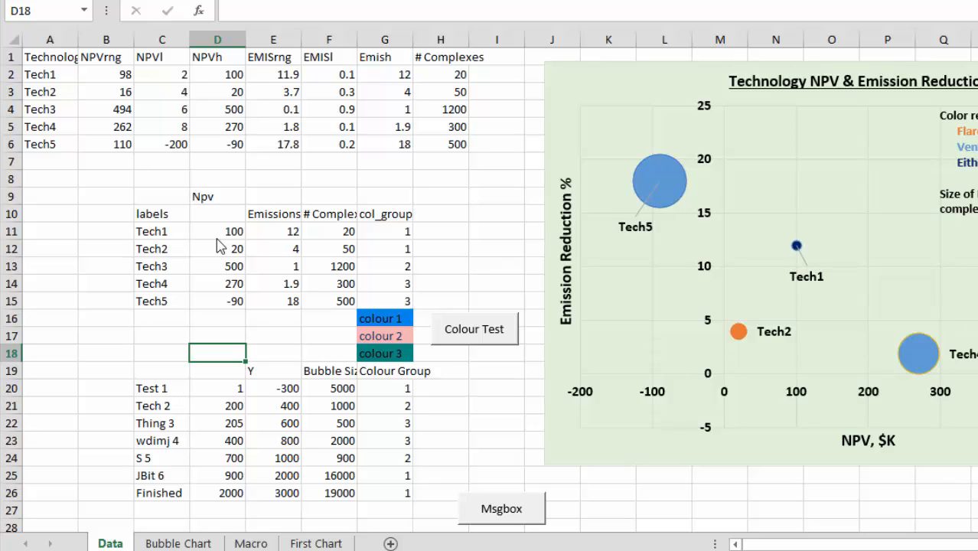
{"action": "type", "text": "Value"}
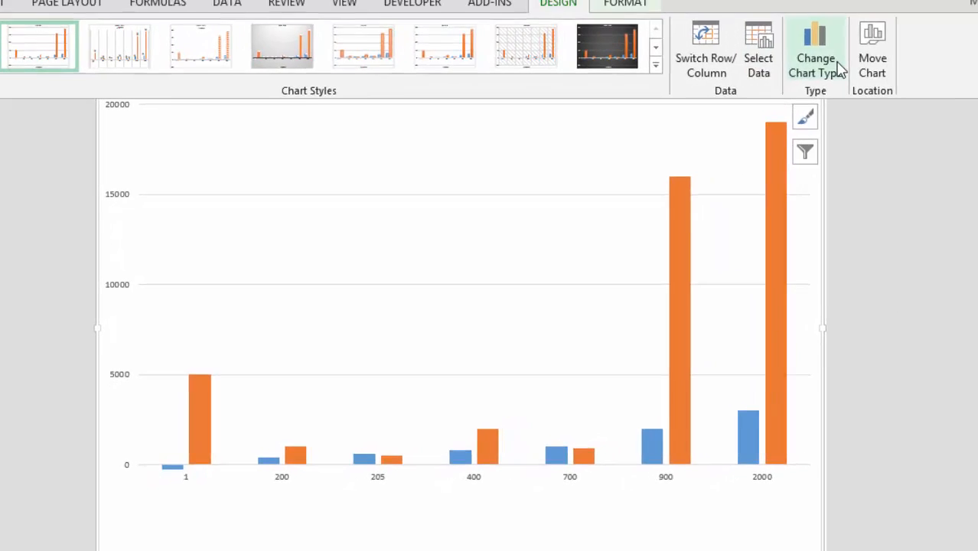
- Convert the chart to a Bubble chart and switch its rows and columns
{"action": "left_click", "coordinate": [812, 43]}
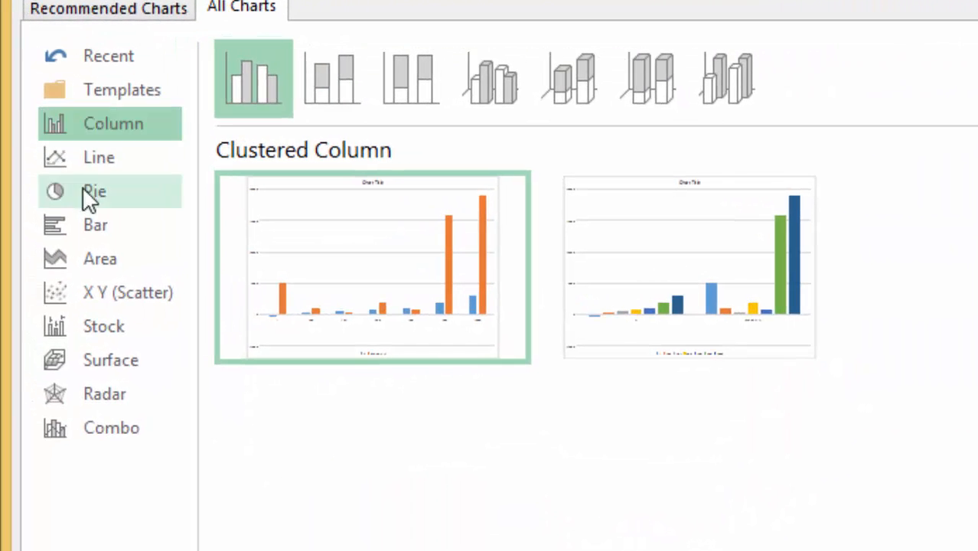
{"action": "left_click", "coordinate": [128, 292]}
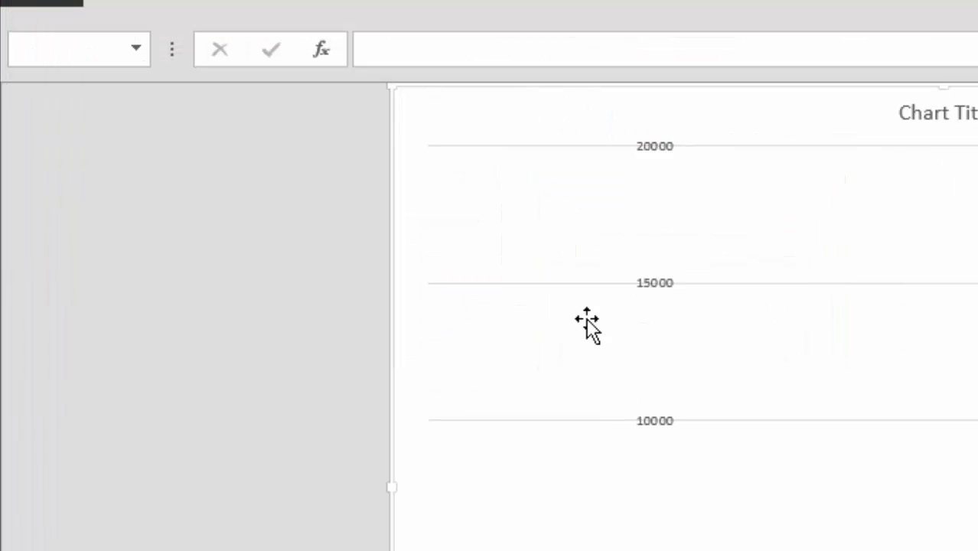
{"action": "right_click", "coordinate": [587, 337]}
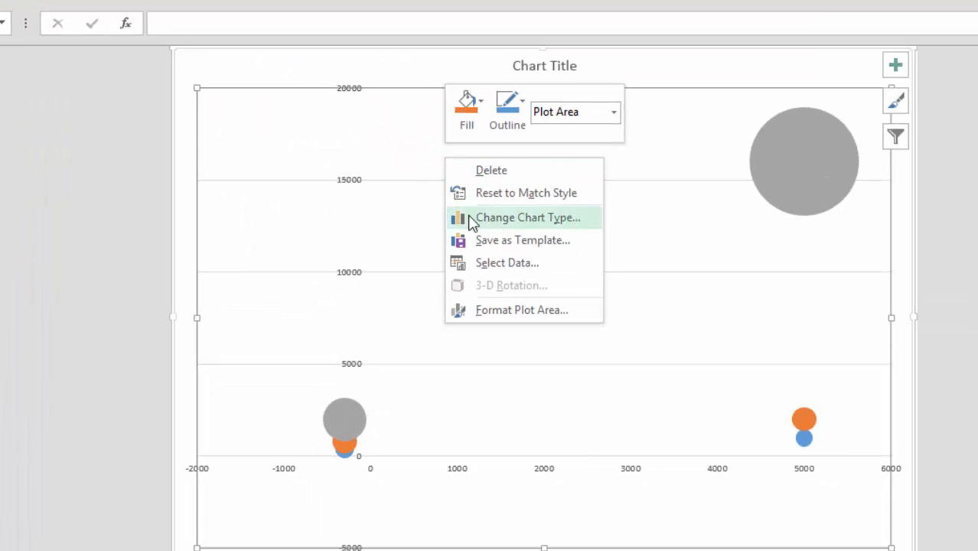
{"action": "left_click", "coordinate": [507, 262]}
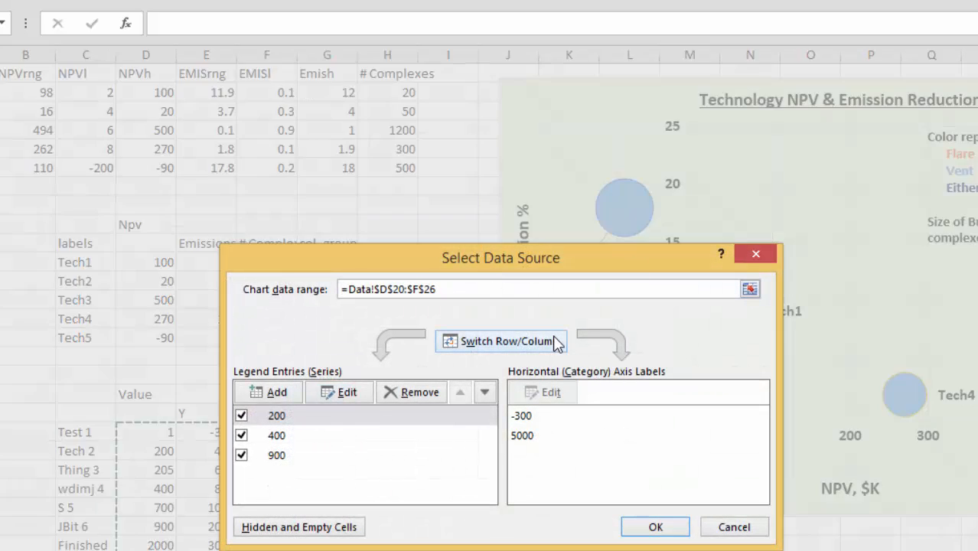
{"action": "left_click", "coordinate": [655, 526]}
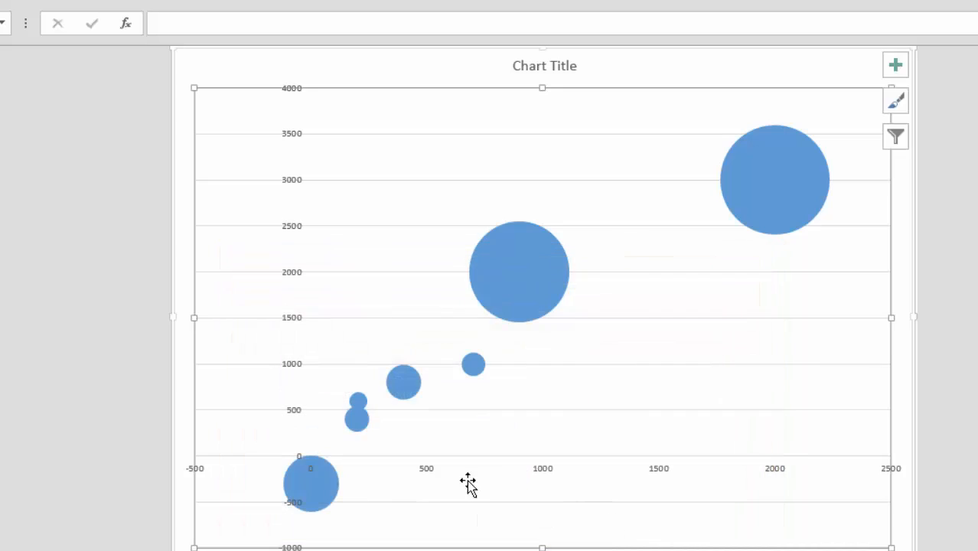
- Apply the switched row/column layout and add data labels to the bubble series
{"action": "left_click", "coordinate": [617, 280]}
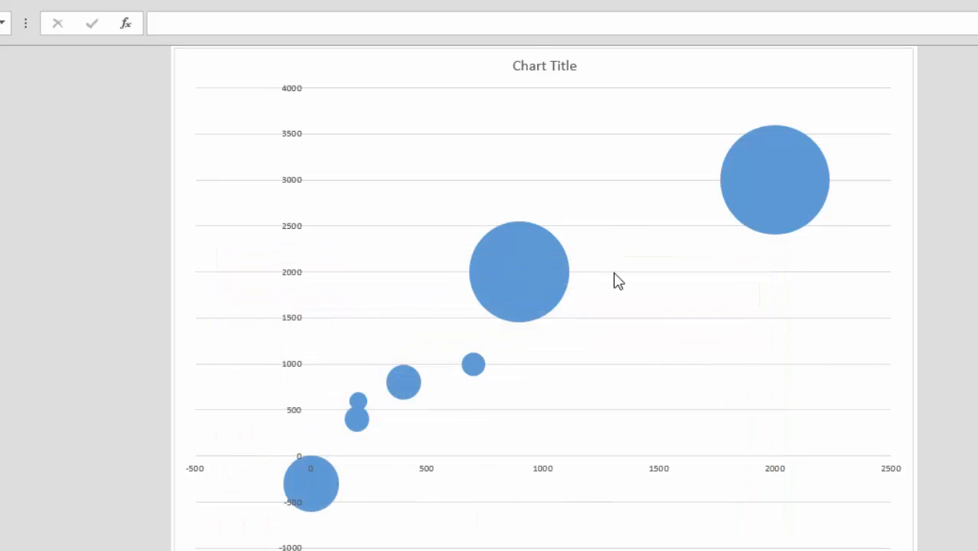
{"action": "mouse_move", "coordinate": [276, 510]}
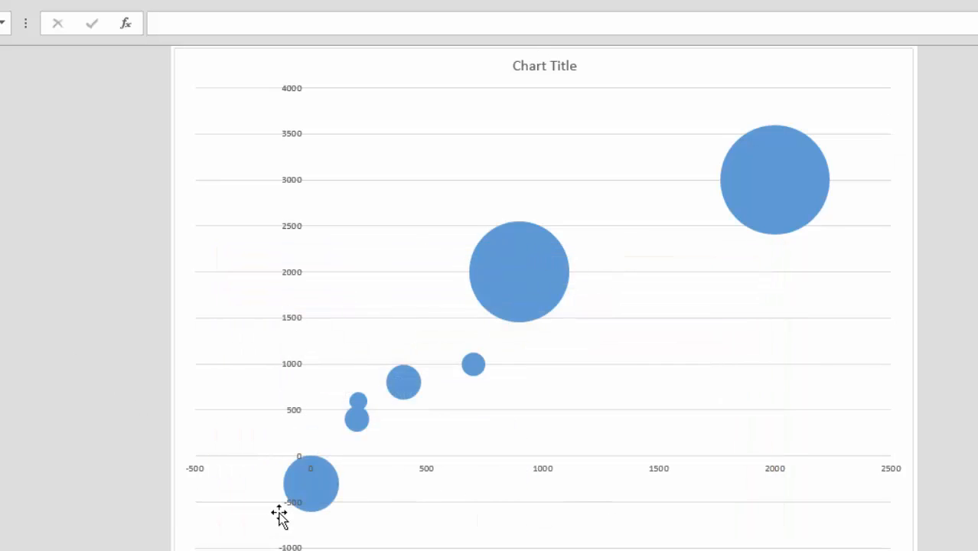
{"action": "mouse_move", "coordinate": [603, 233]}
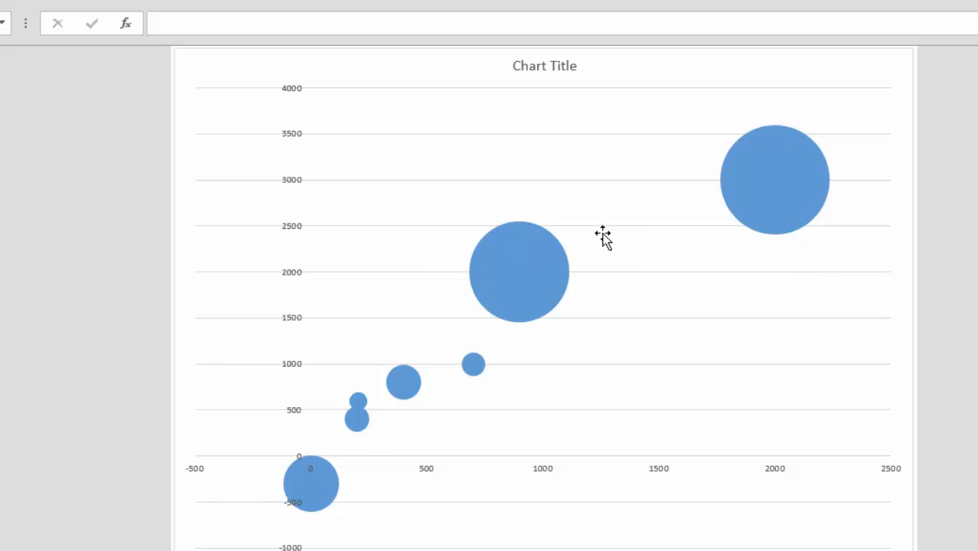
{"action": "mouse_move", "coordinate": [312, 496]}
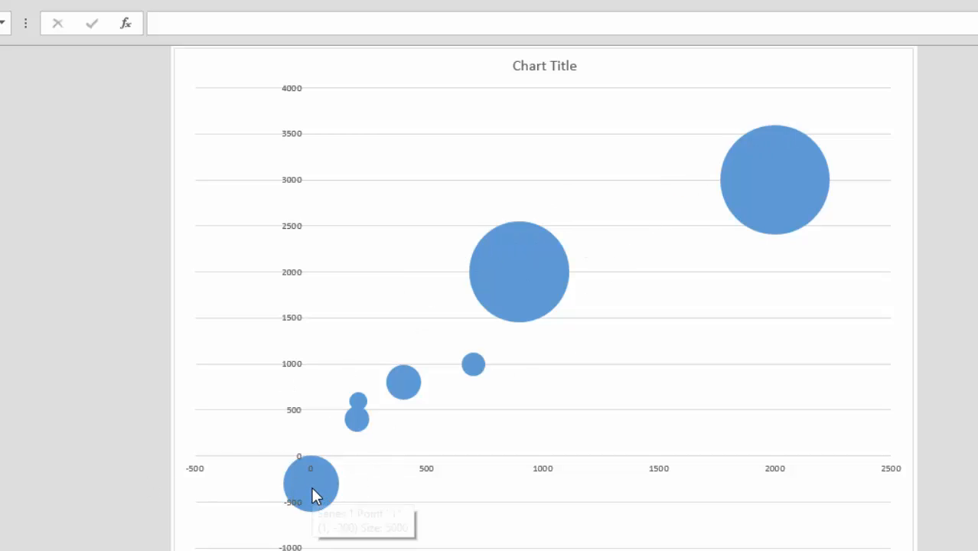
{"action": "right_click", "coordinate": [312, 483]}
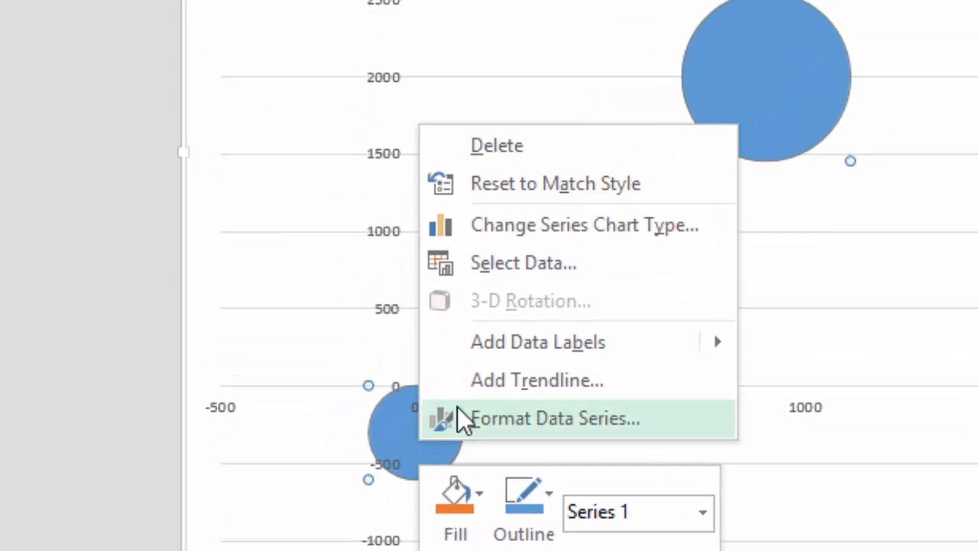
{"action": "mouse_move", "coordinate": [538, 342]}
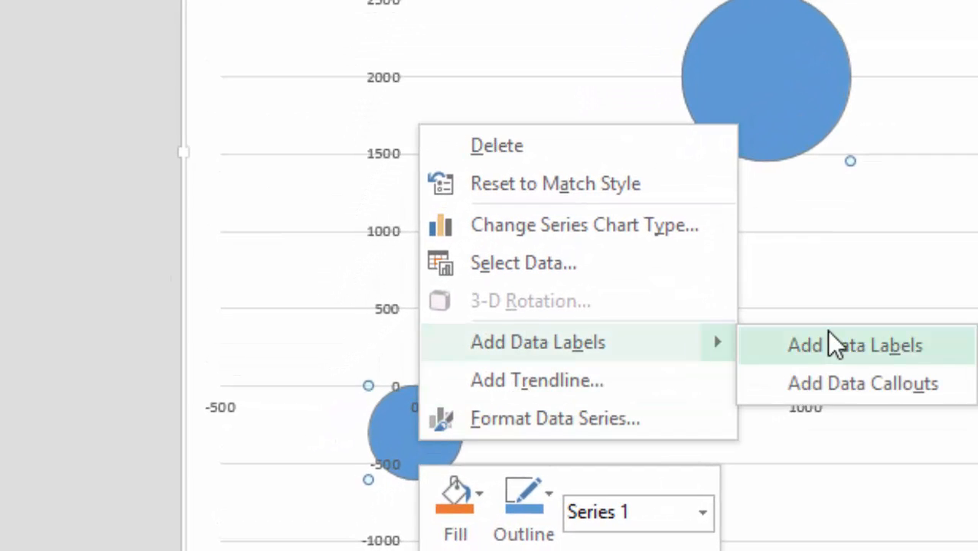
{"action": "left_click", "coordinate": [850, 345]}
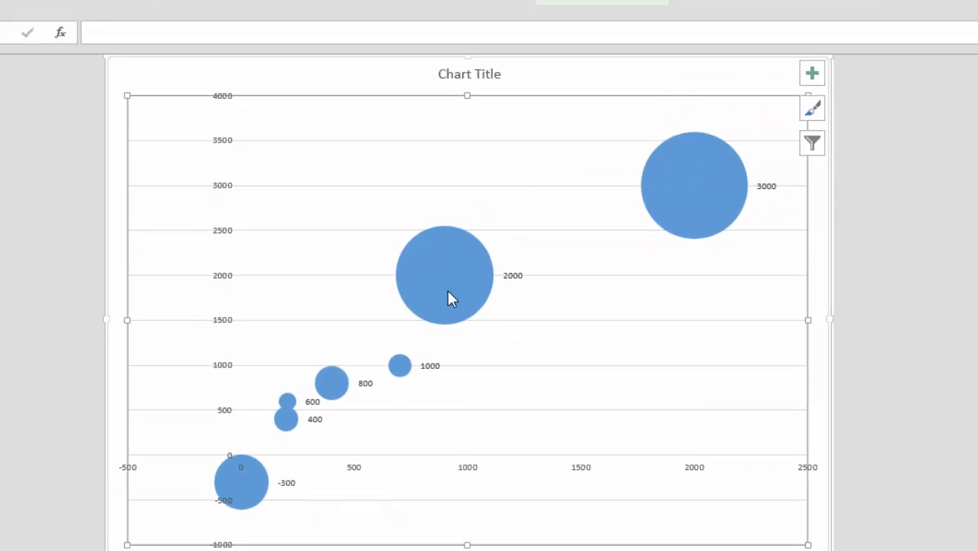
{"action": "mouse_move", "coordinate": [286, 481]}
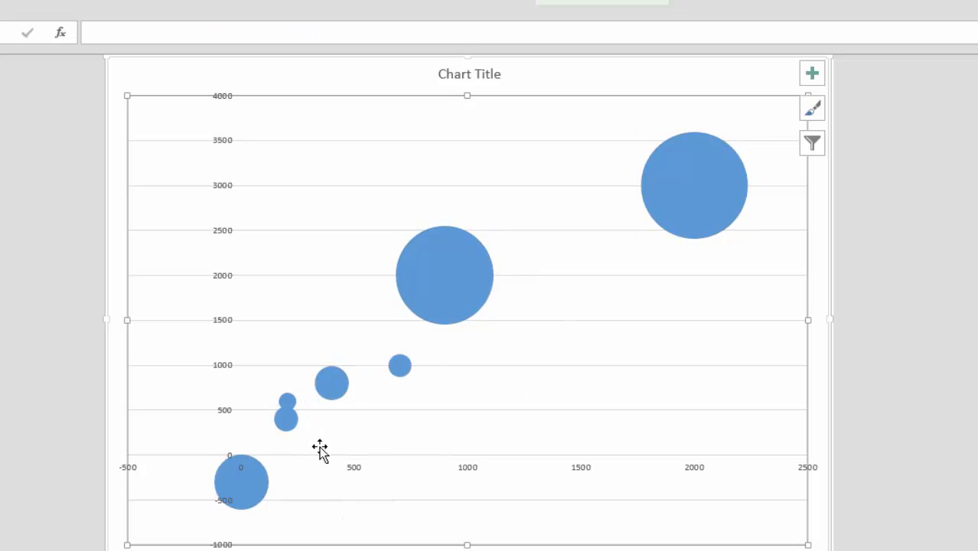
{"action": "right_click", "coordinate": [317, 452]}
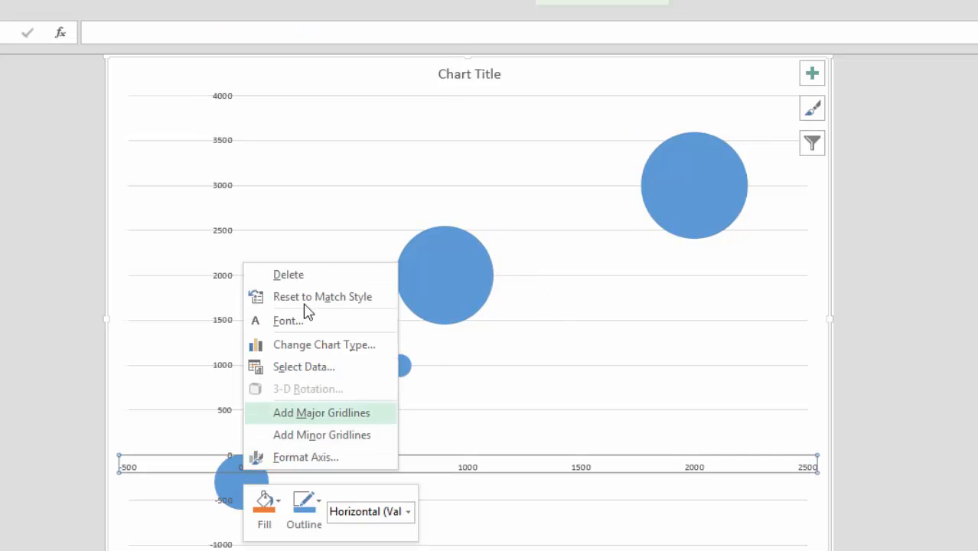
{"action": "left_click", "coordinate": [445, 274]}
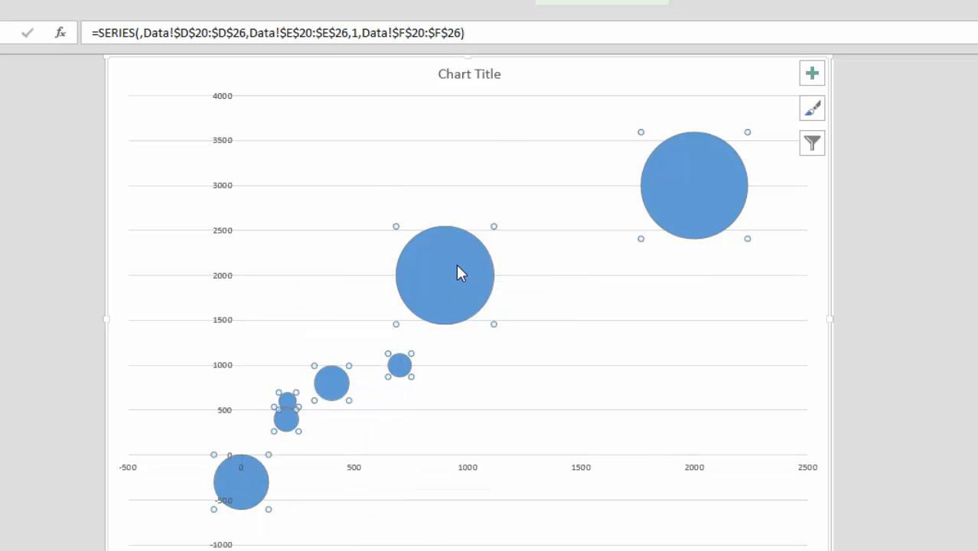
{"action": "right_click", "coordinate": [460, 273]}
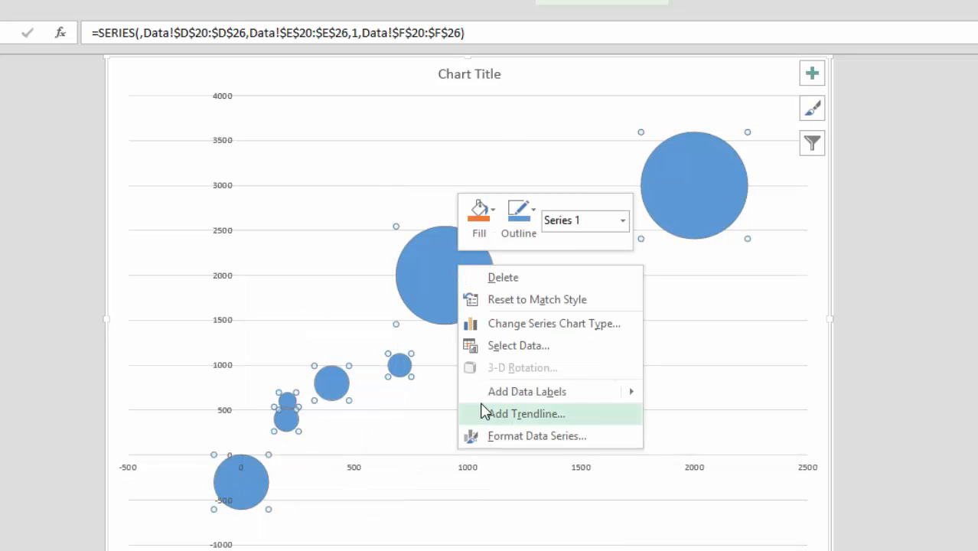
{"action": "mouse_move", "coordinate": [527, 392]}
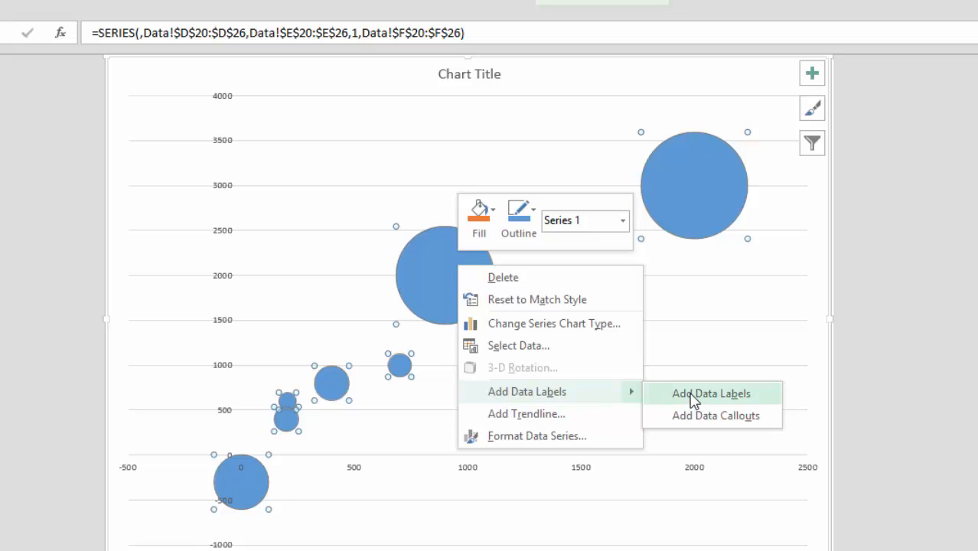
{"action": "left_click", "coordinate": [711, 394]}
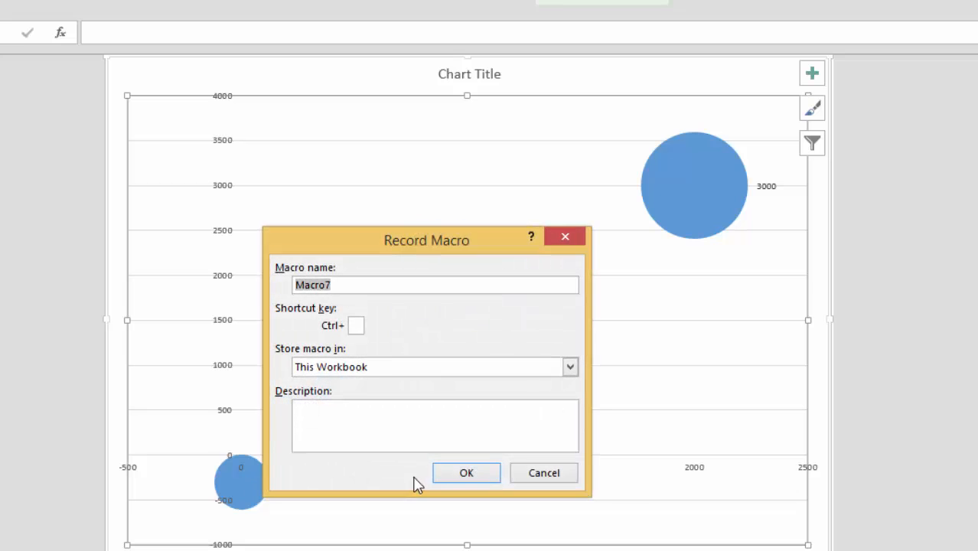
- While recording Macro7, link the first two bubble labels to Data cells Test 1 and Data!C21
{"action": "left_click", "coordinate": [466, 473]}
{"action": "type", "text": "="}
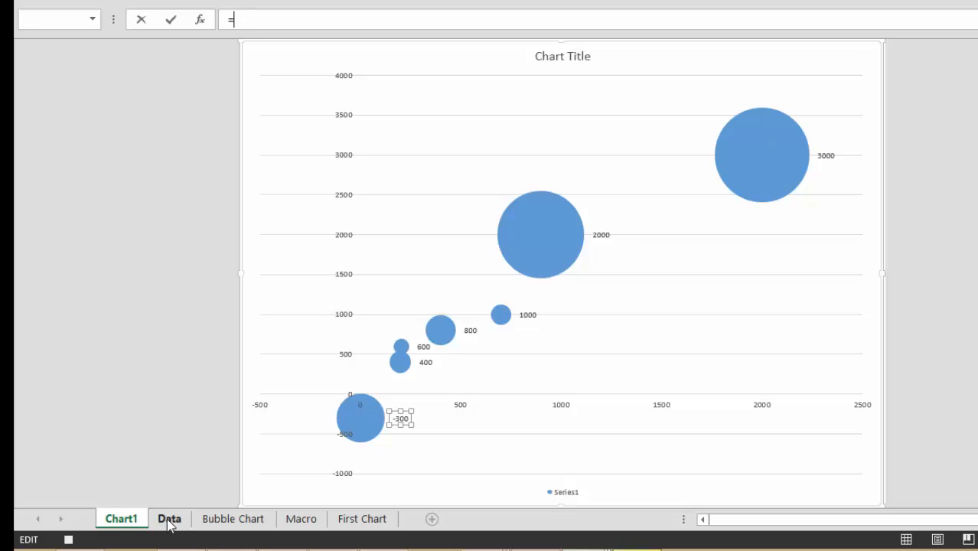
{"action": "left_click", "coordinate": [168, 518]}
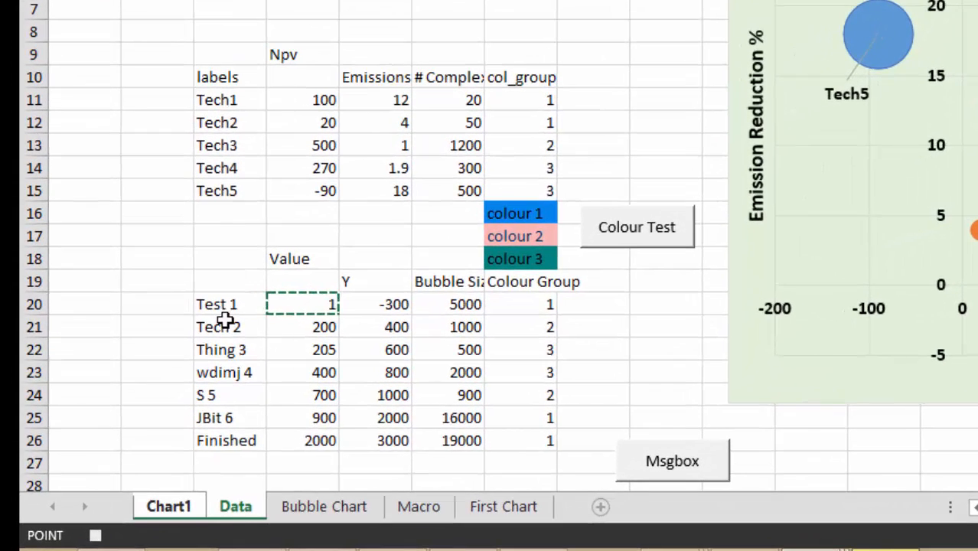
{"action": "left_click", "coordinate": [169, 505]}
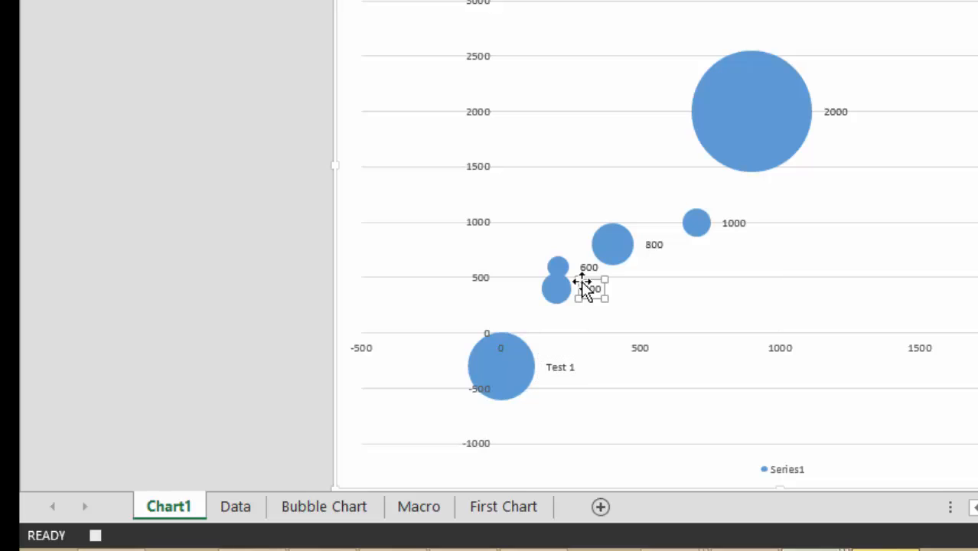
{"action": "right_click", "coordinate": [588, 289]}
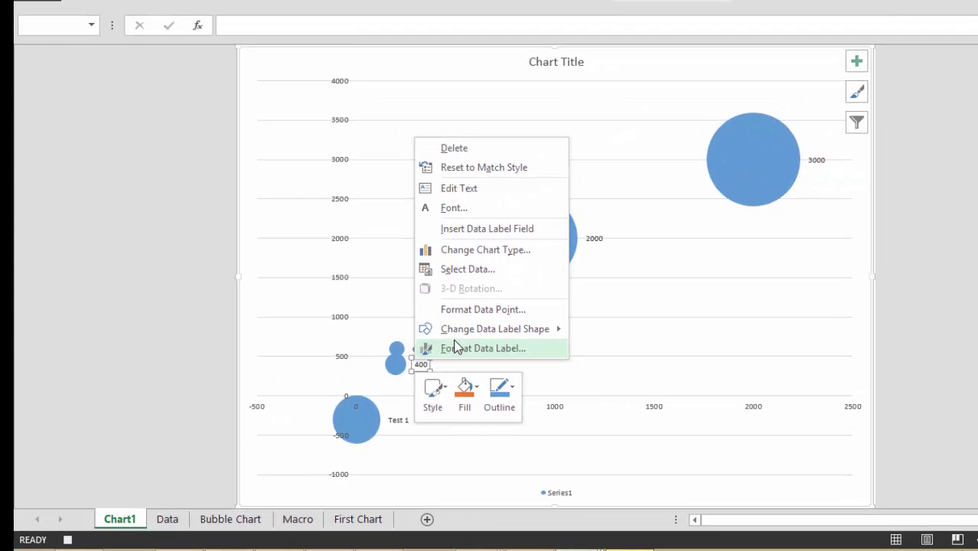
{"action": "mouse_move", "coordinate": [297, 41]}
{"action": "type", "text": "="}
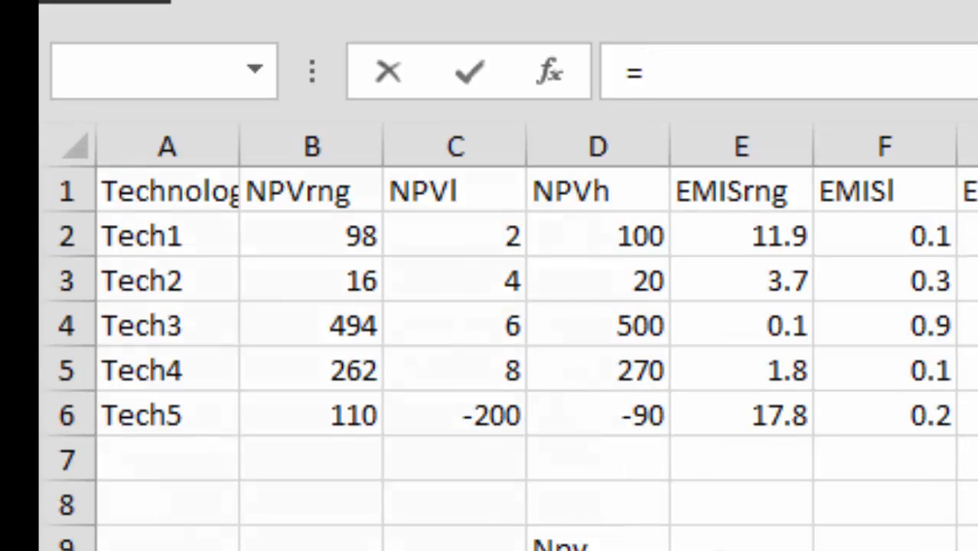
{"action": "type", "text": "Data!C21"}
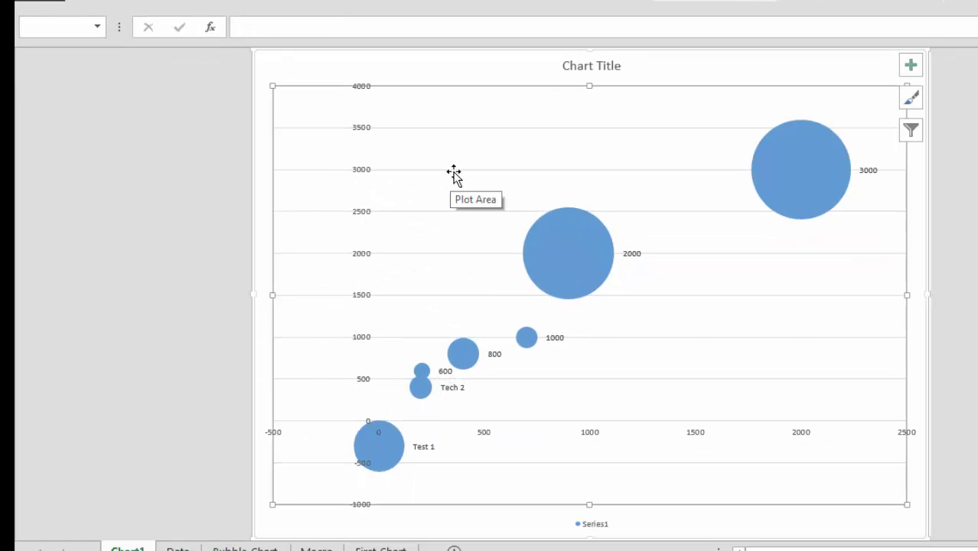
{"action": "mouse_move", "coordinate": [528, 7]}
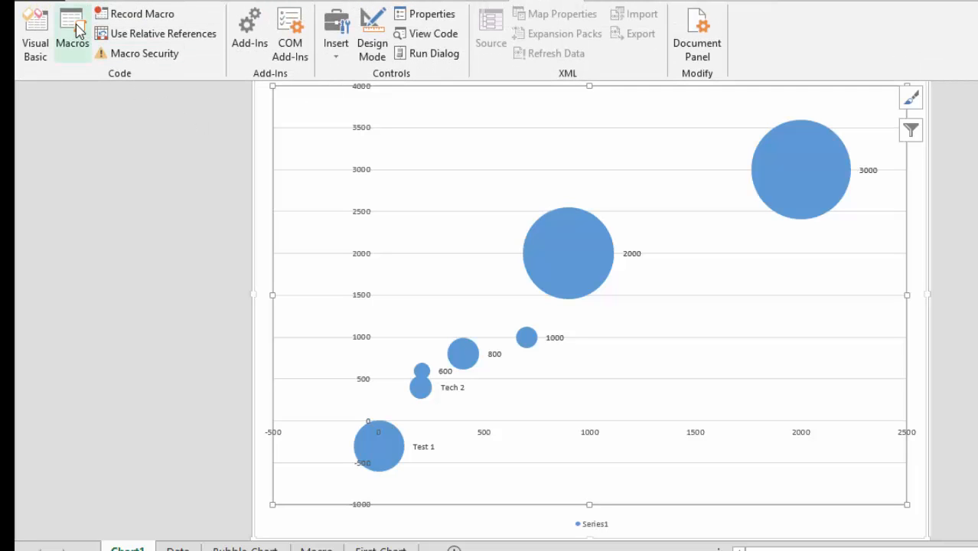
- Choose Macro7 from the workbook's macro list and edit it
{"action": "left_click", "coordinate": [73, 33]}
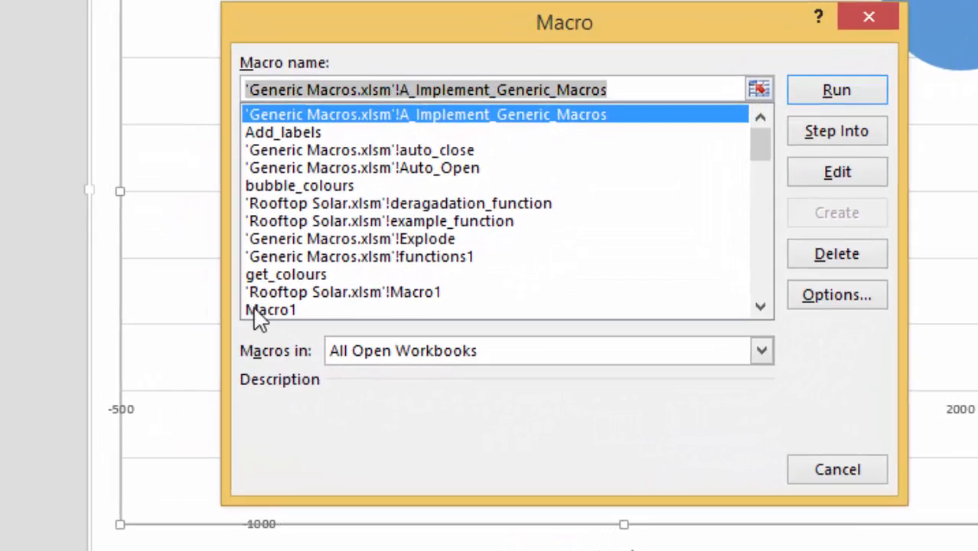
{"action": "scroll", "scroll_direction": "down", "scroll_amount": 3}
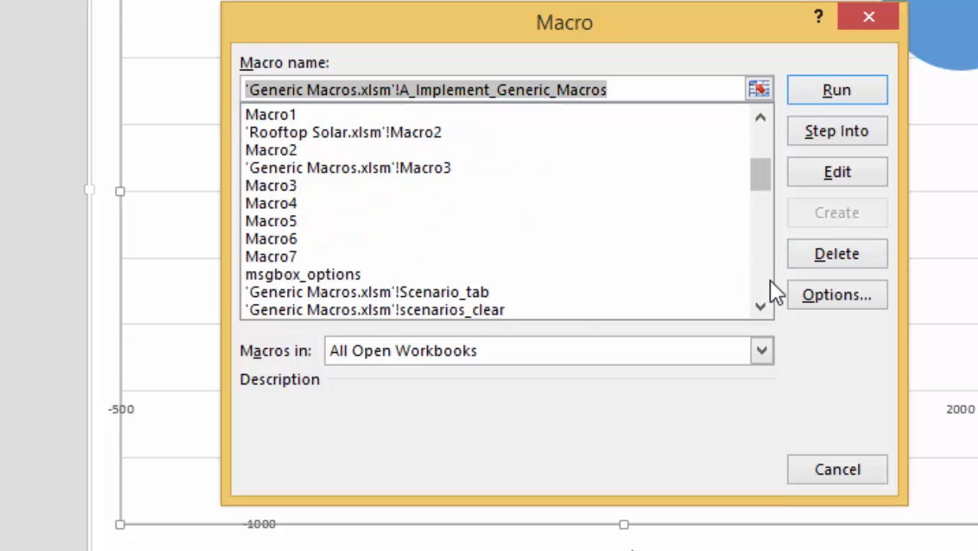
{"action": "left_click", "coordinate": [269, 256]}
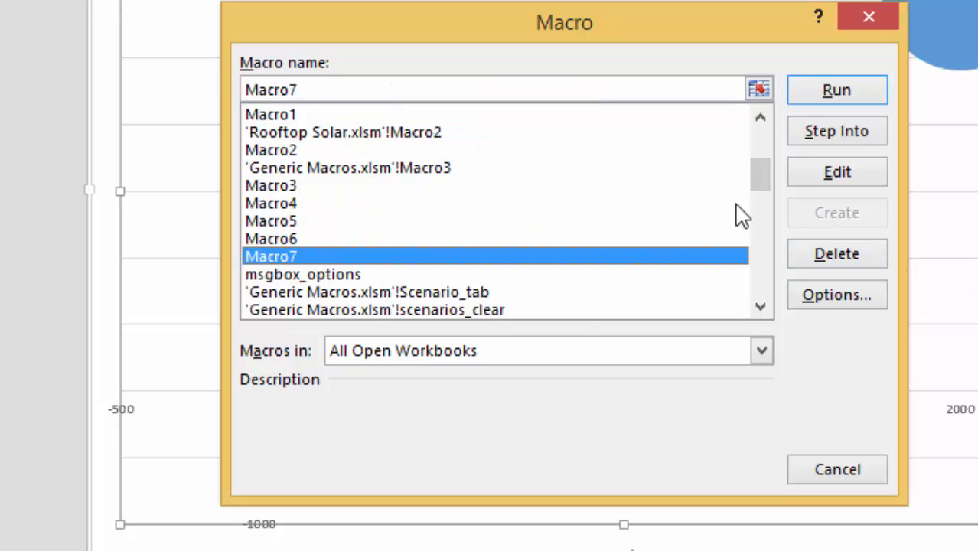
{"action": "left_click", "coordinate": [836, 171]}
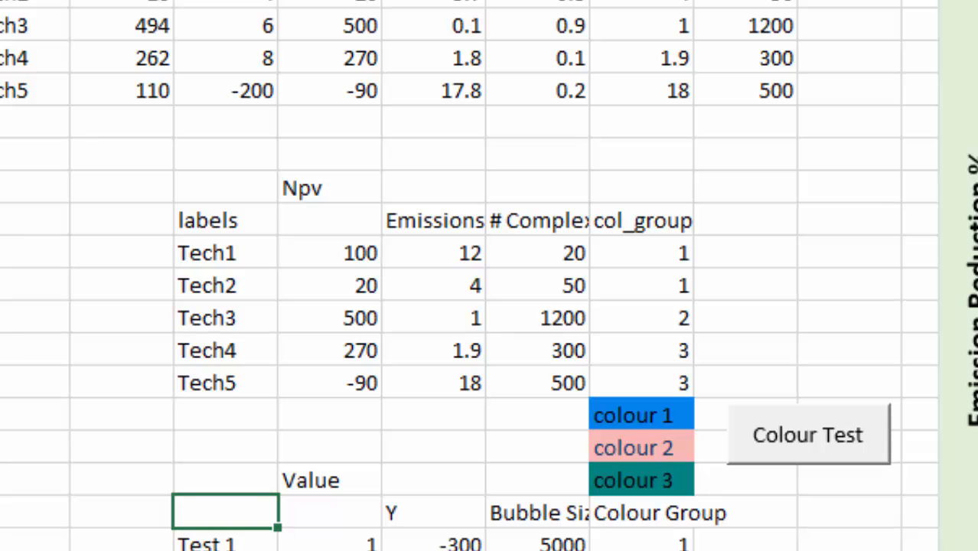
- Add a For loop running i to Range("bubble_lables").Count around the label code
{"action": "scroll", "scroll_direction": "down", "scroll_amount": 3}
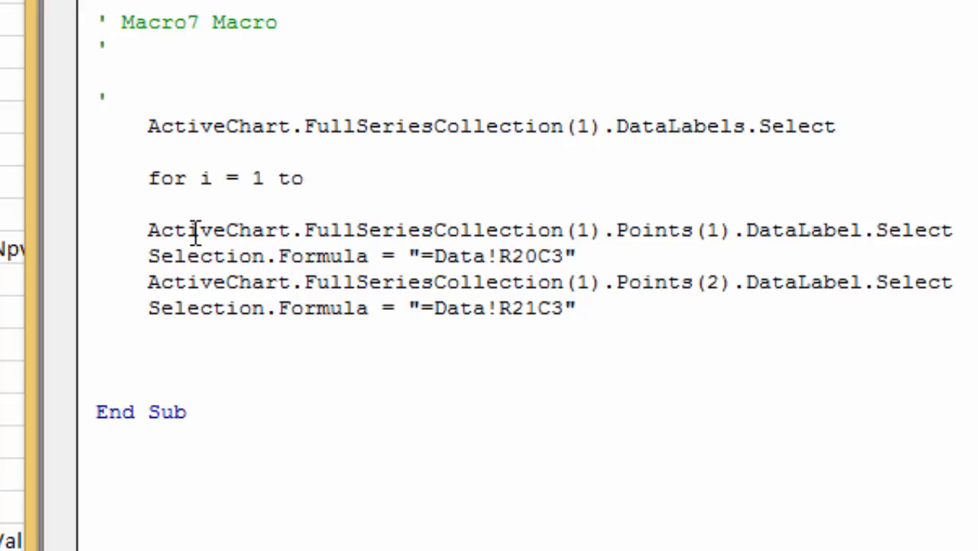
{"action": "type", "text": "range("}
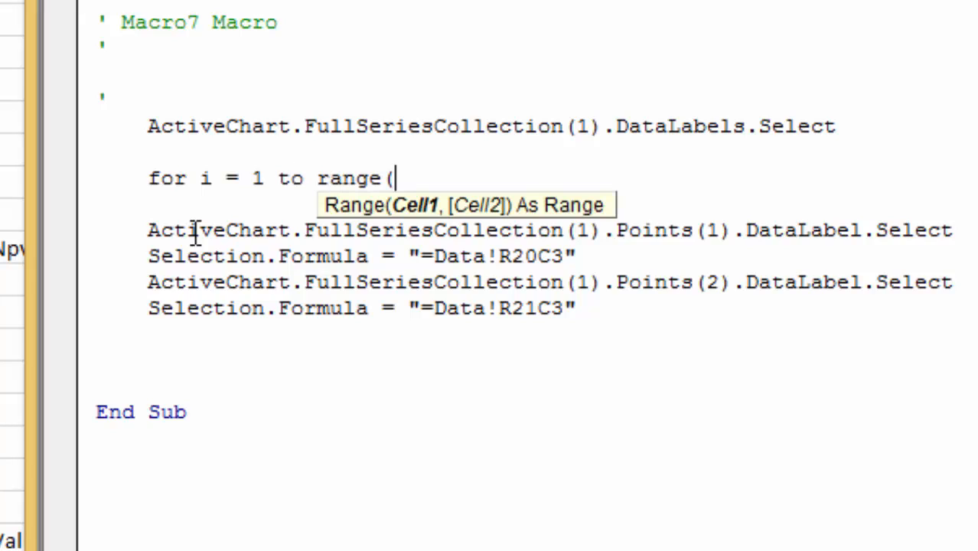
{"action": "type", "text": "\"buble"}
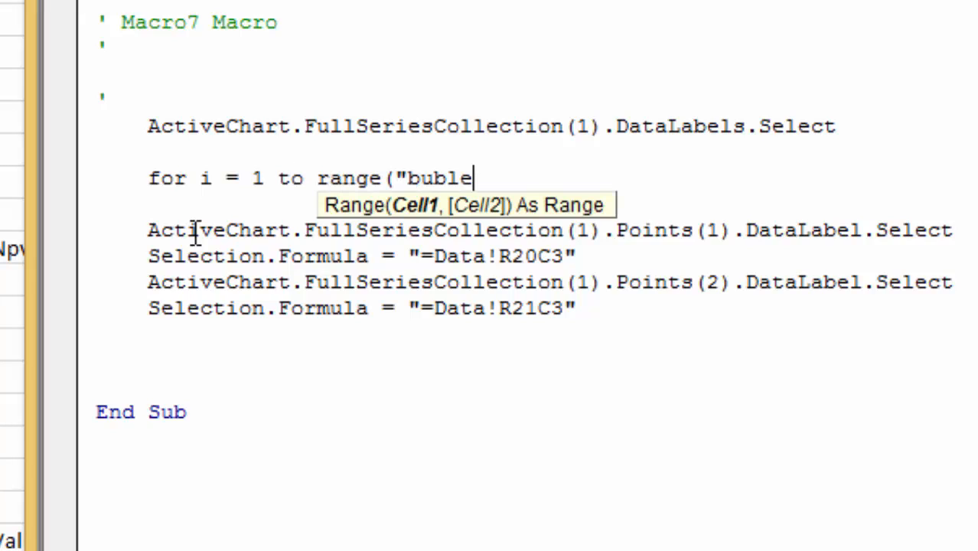
{"action": "type", "text": "_lab"}
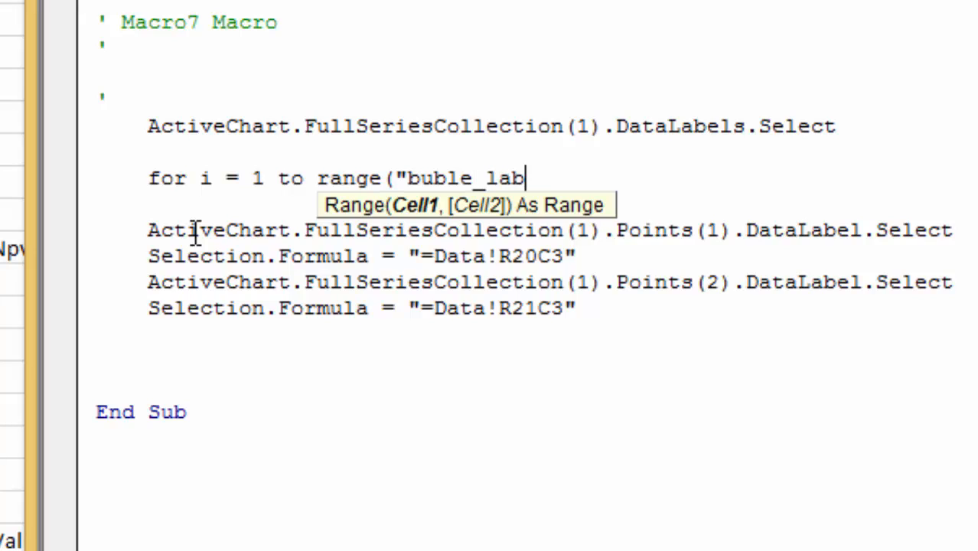
{"action": "type", "text": "les\""}
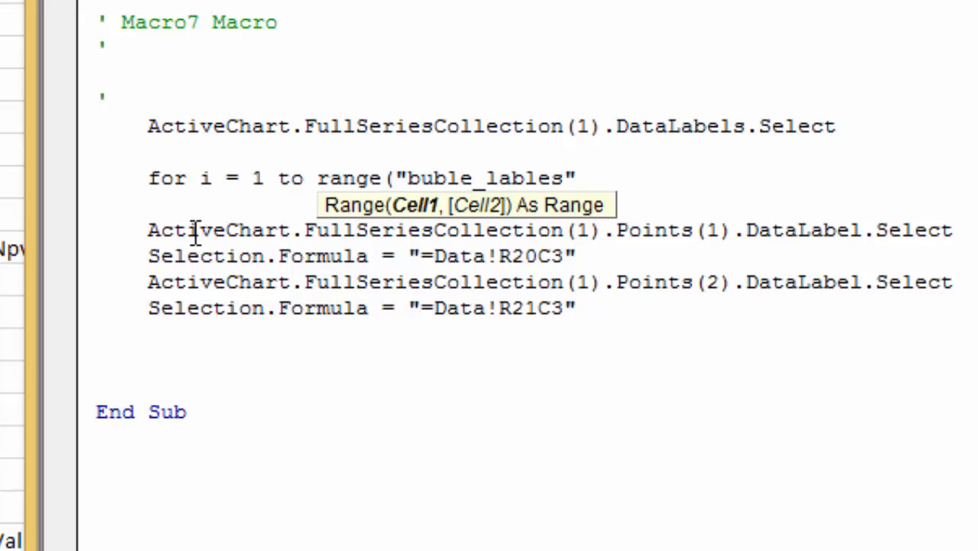
{"action": "type", "text": ".cou"}
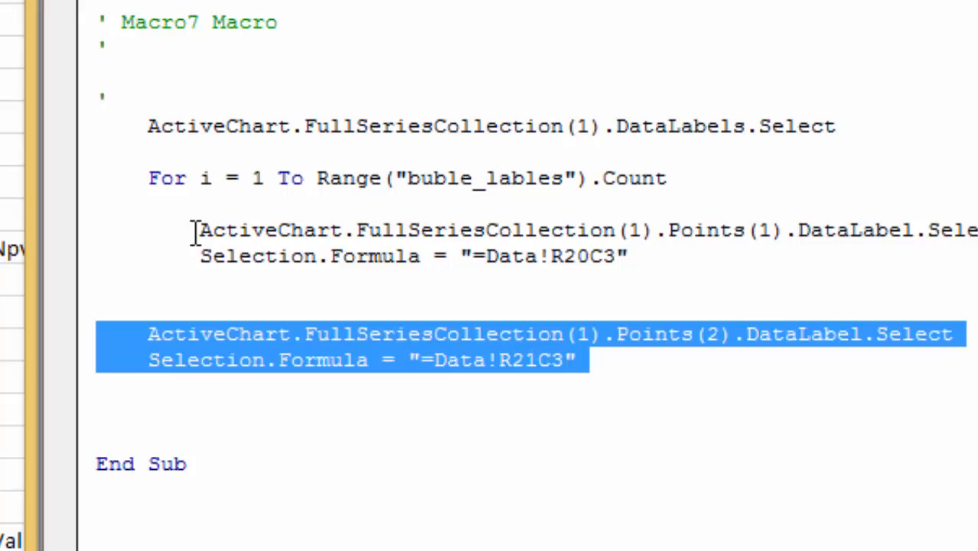
- Delete the duplicate second-label lines, add Next i, and change Points(1) to Points(i)
{"action": "key", "text": "Delete"}
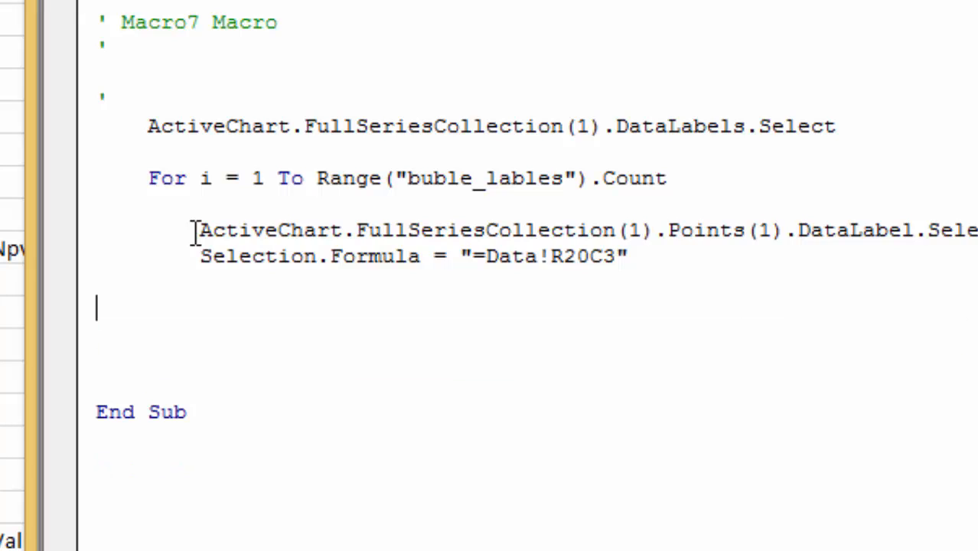
{"action": "type", "text": "next"}
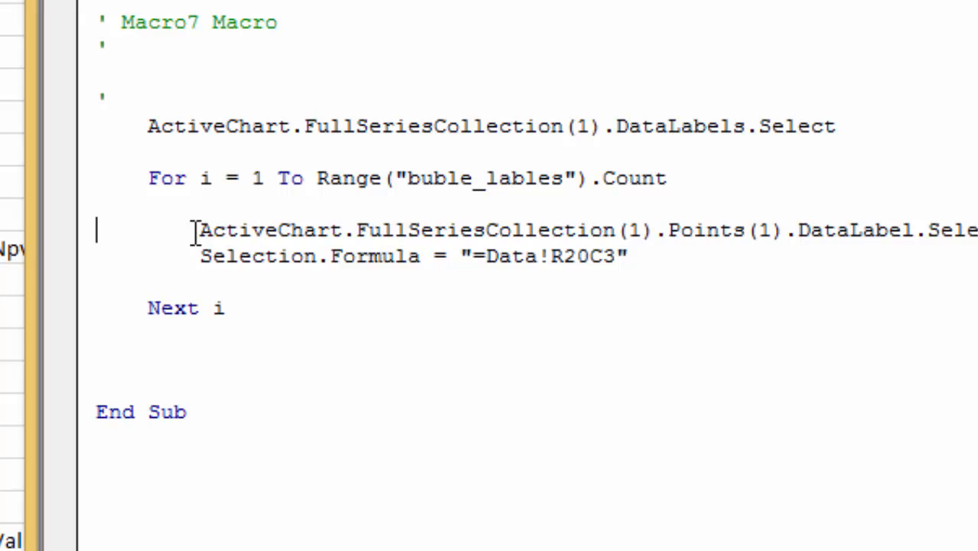
{"action": "left_click", "coordinate": [518, 230]}
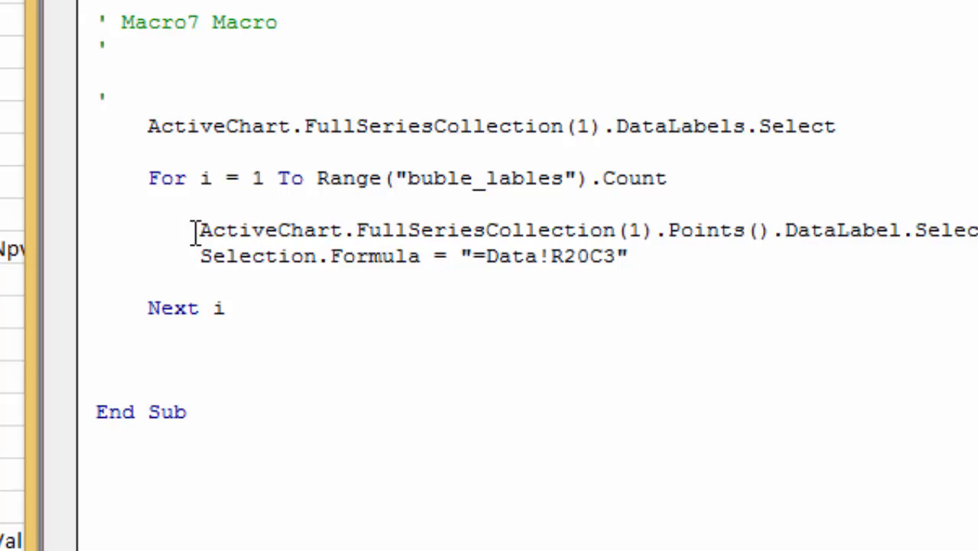
{"action": "type", "text": "i"}
{"action": "type", "text": "b"}
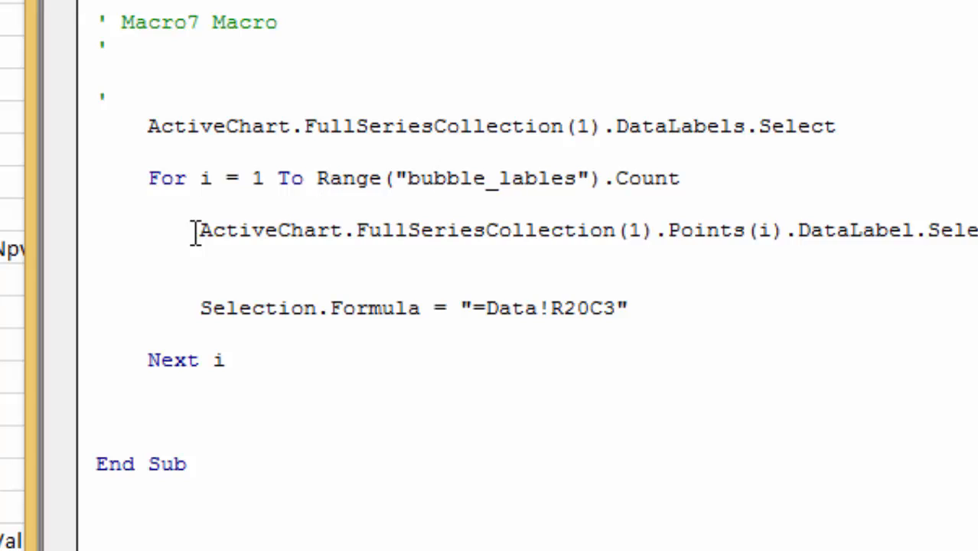
- Replace the hard-coded label formula with Range("bubble_labels").Cells(i,1)
{"action": "left_click", "coordinate": [176, 177]}
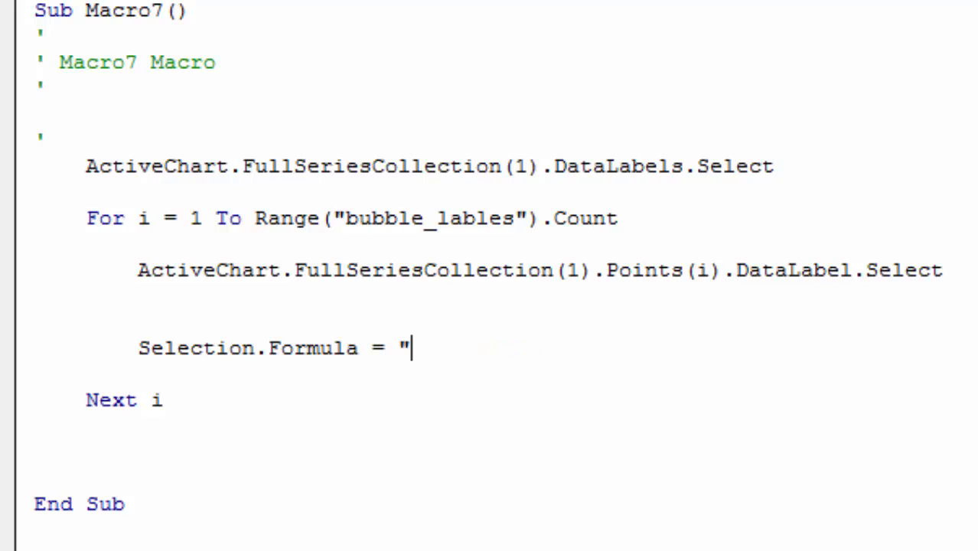
{"action": "type", "text": "range"}
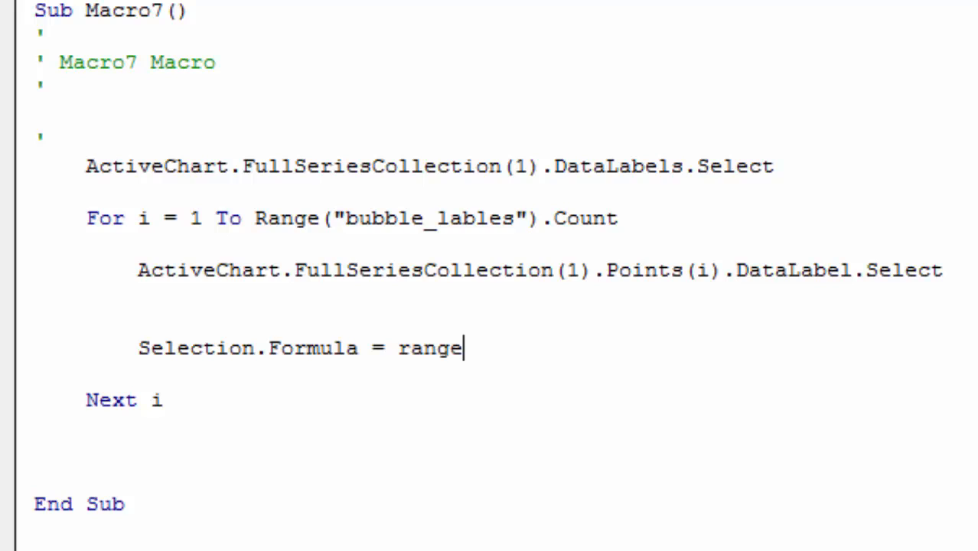
{"action": "type", "text": "(\"bubbe"}
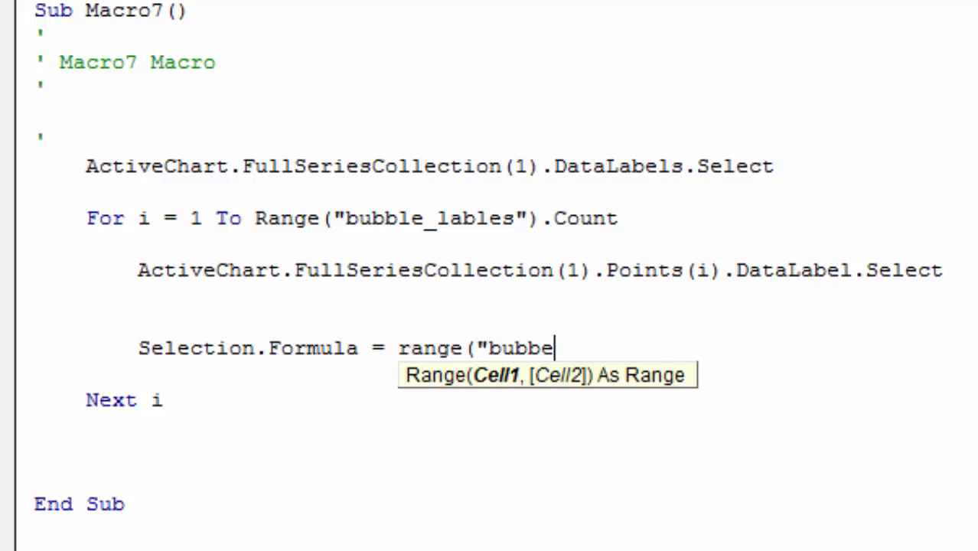
{"action": "type", "text": "l"}
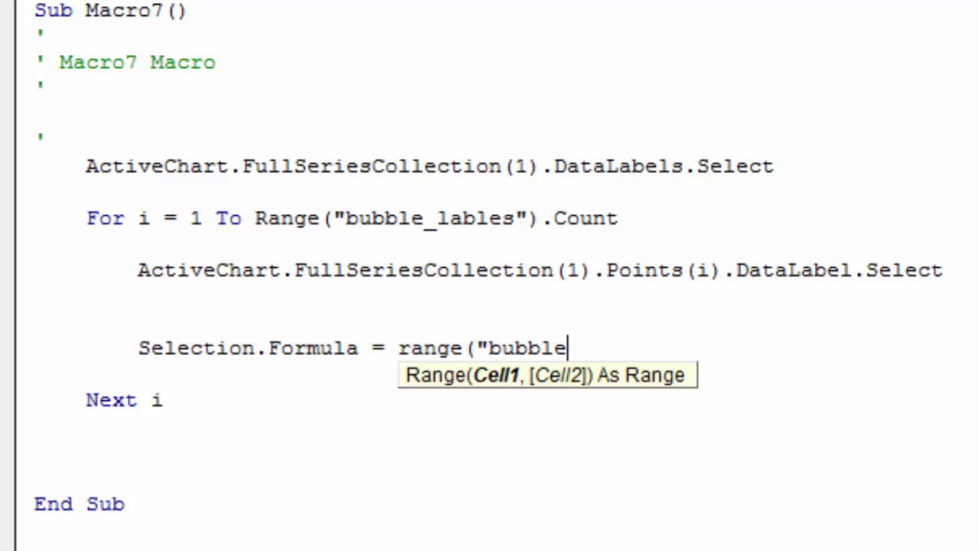
{"action": "type", "text": "_lab"}
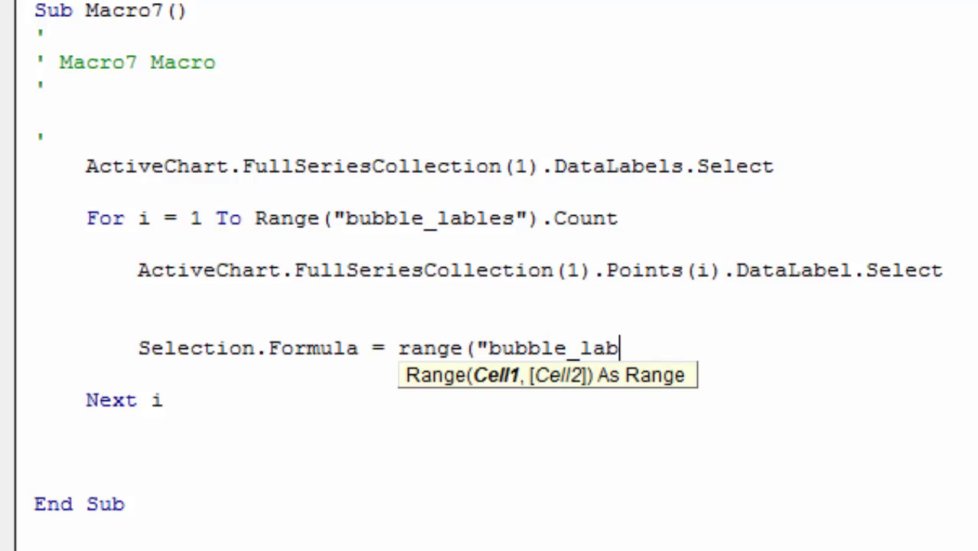
{"action": "type", "text": "els\").ce"}
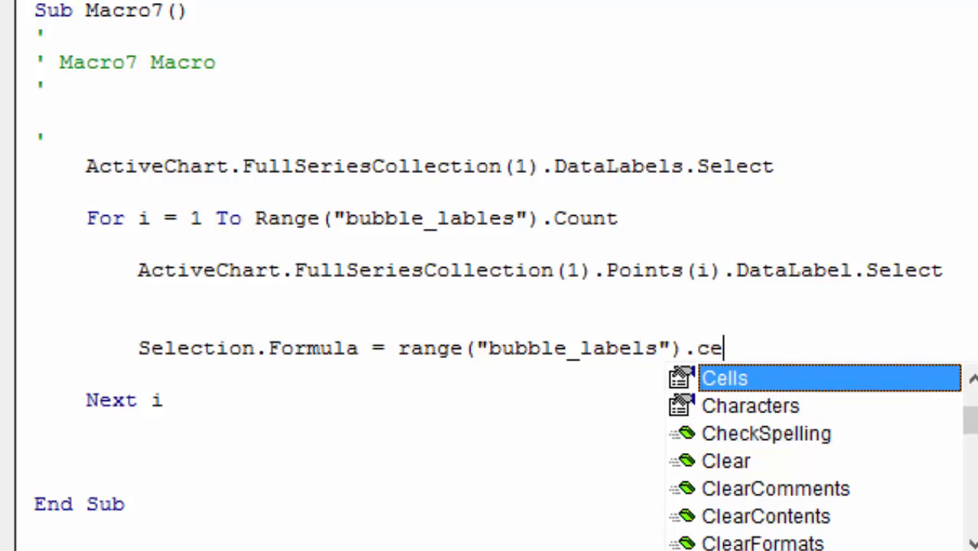
{"action": "type", "text": "lls"}
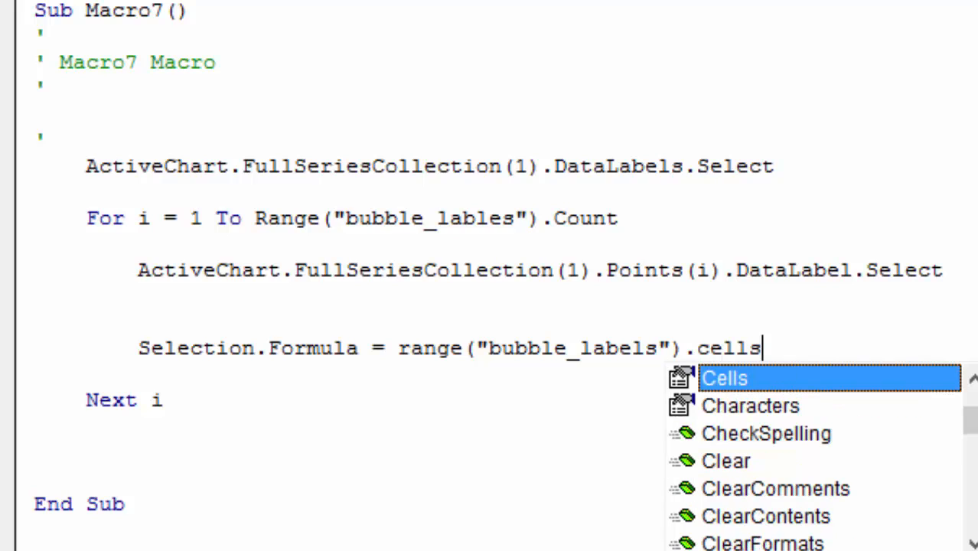
{"action": "type", "text": "(i"}
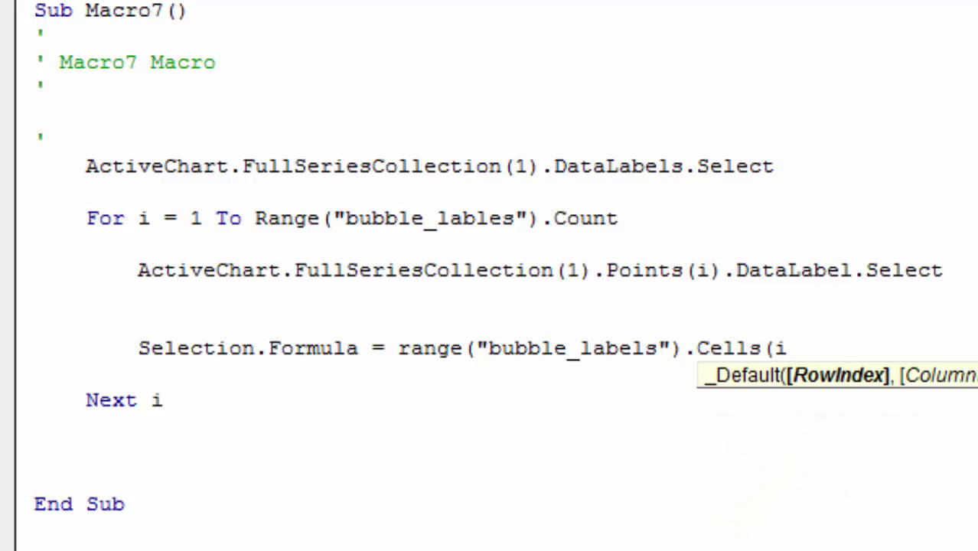
{"action": "type", "text": ",1)"}
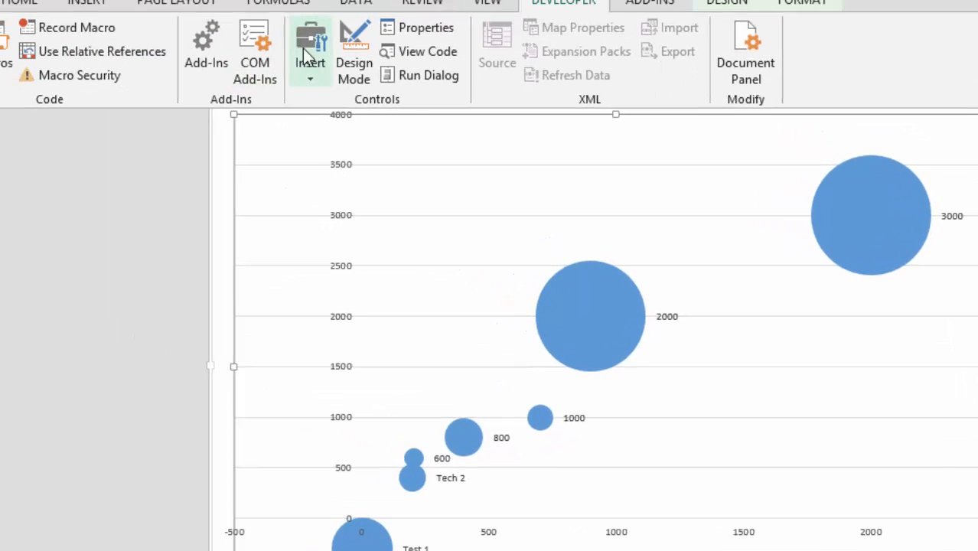
{"action": "mouse_move", "coordinate": [303, 130]}
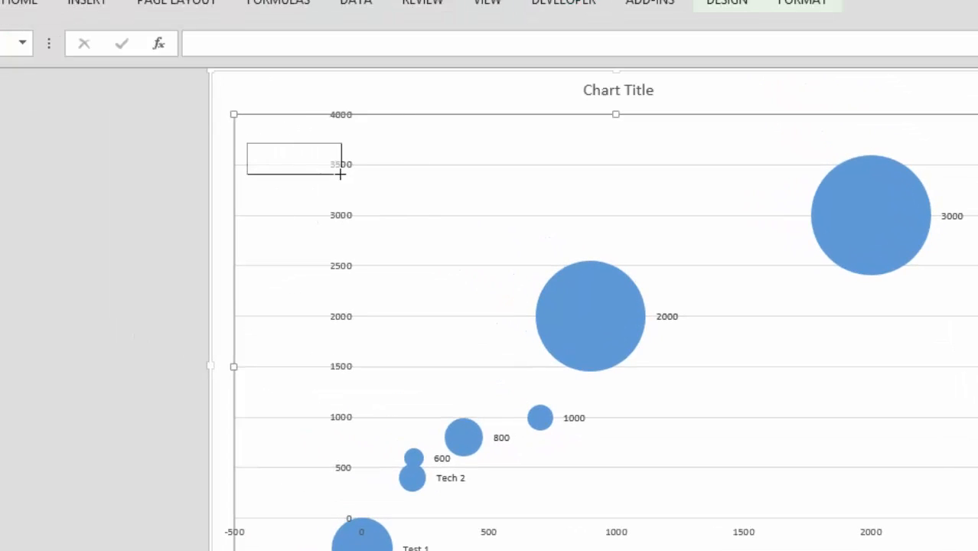
- Draw Button 1 on the chart and assign it This Workbook's Macro7
{"action": "left_click", "coordinate": [290, 158]}
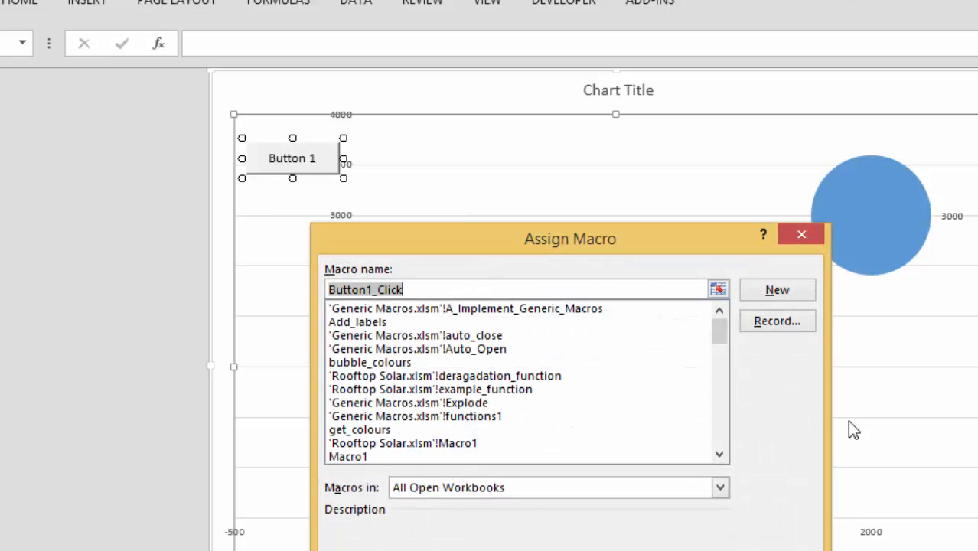
{"action": "scroll", "scroll_direction": "down", "scroll_amount": 3}
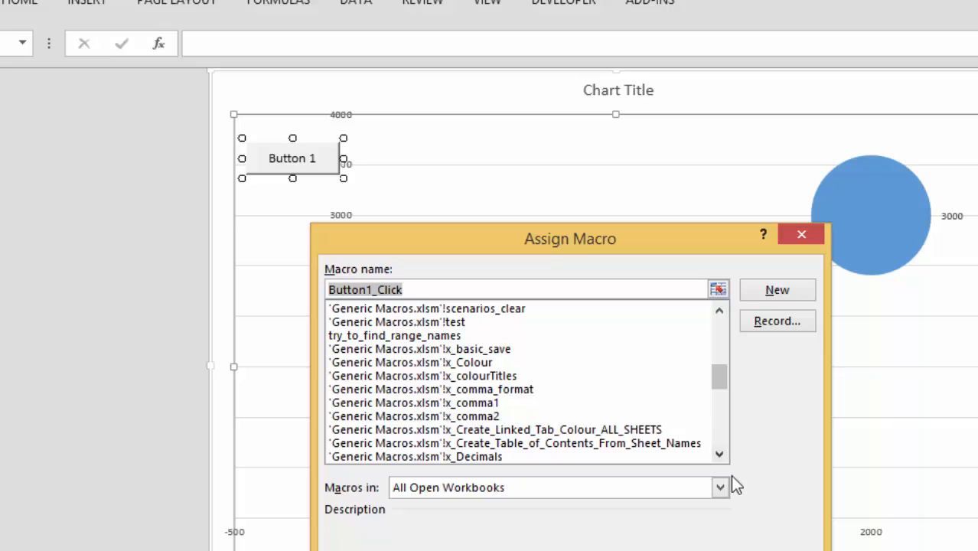
{"action": "left_click", "coordinate": [719, 487]}
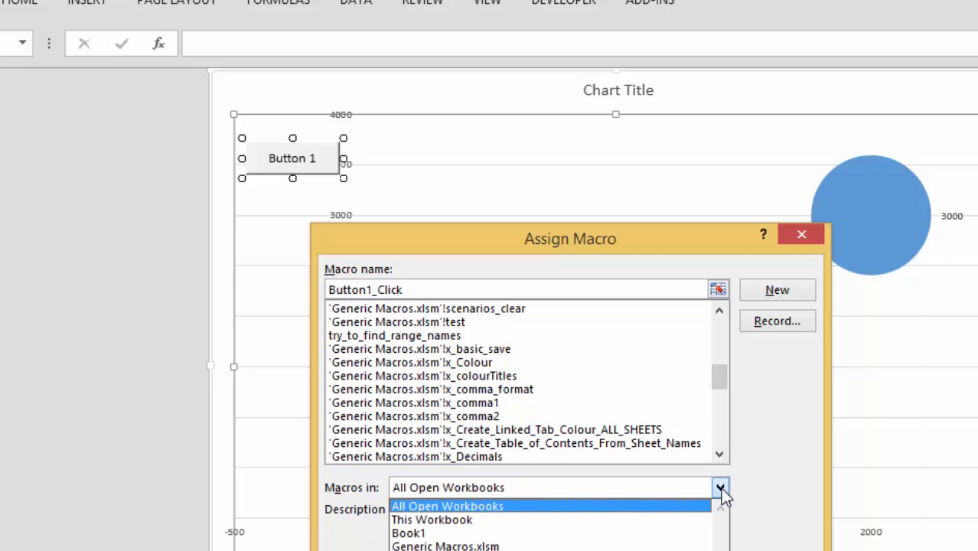
{"action": "left_click", "coordinate": [438, 520]}
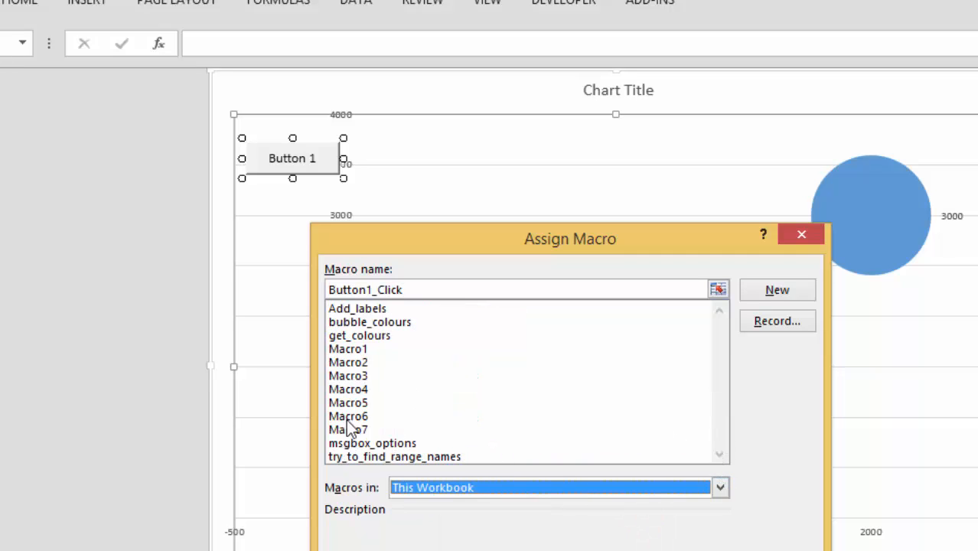
{"action": "left_click", "coordinate": [348, 429]}
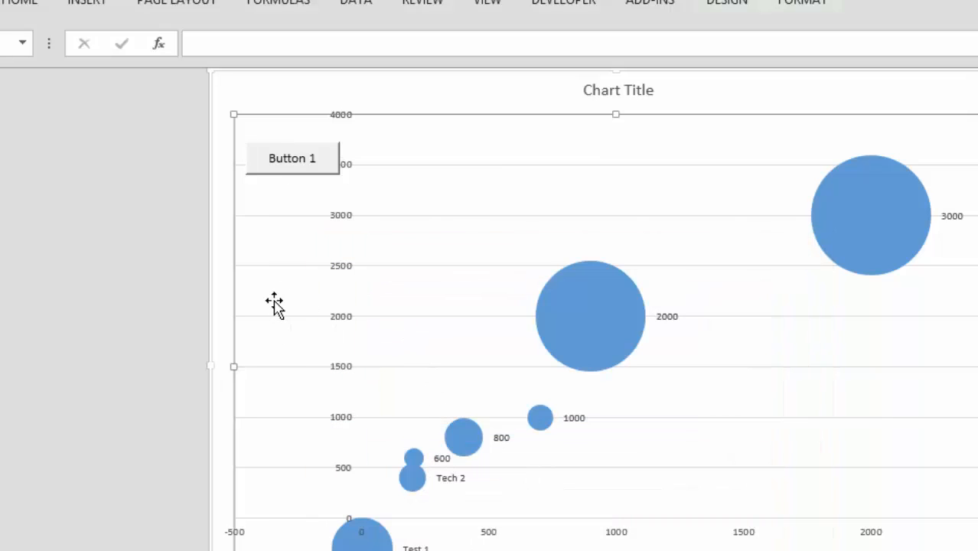
{"action": "mouse_move", "coordinate": [292, 213]}
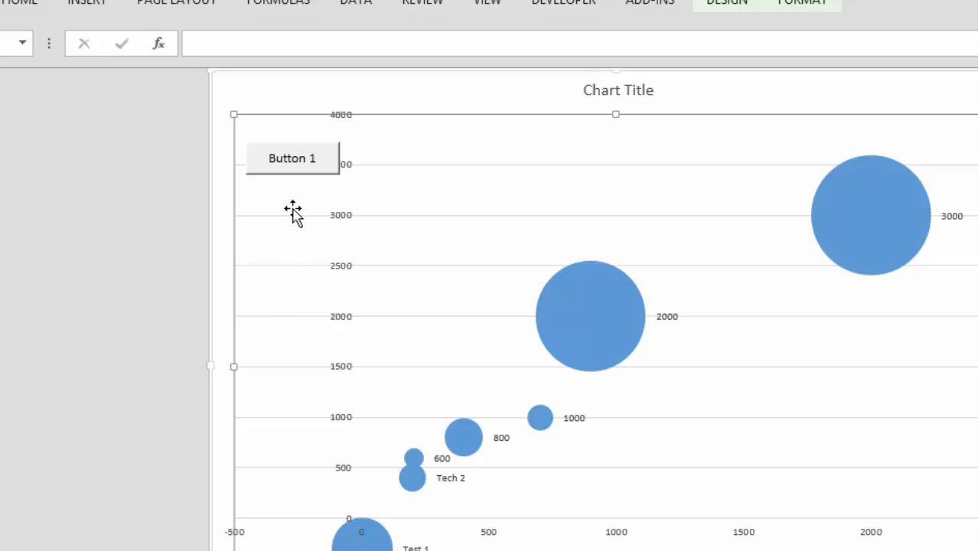
- Run Button 1, debug error 1004 by fixing bubble_lables, and rerun the macro
{"action": "left_click", "coordinate": [292, 157]}
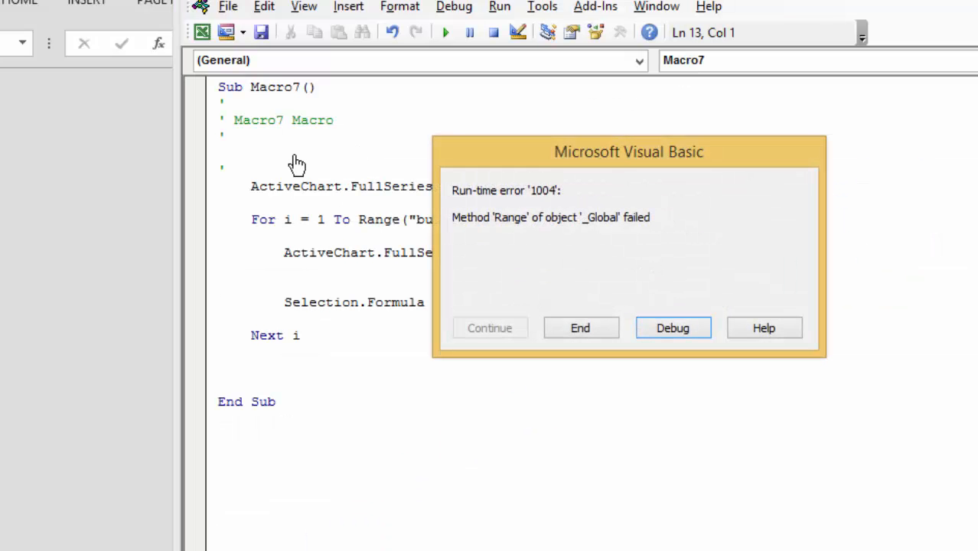
{"action": "left_click", "coordinate": [673, 328]}
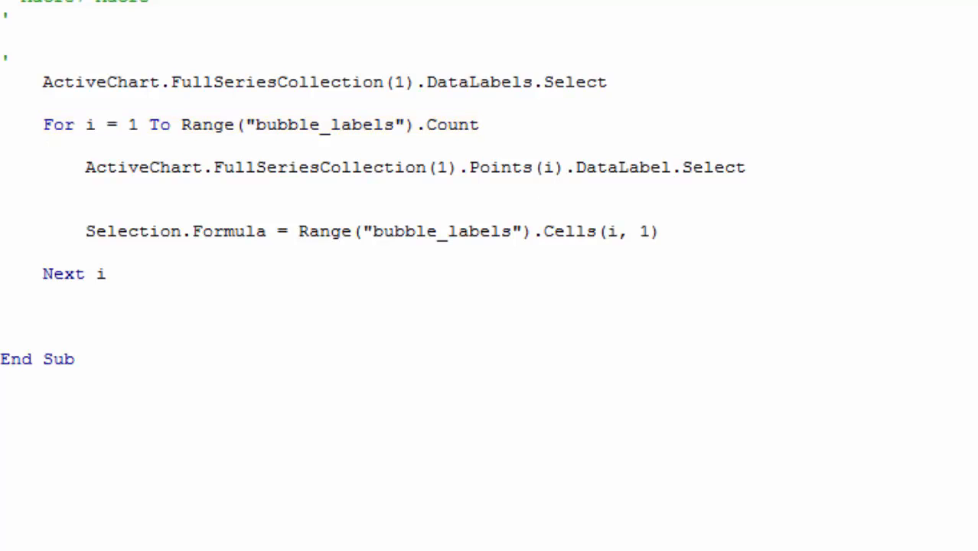
{"action": "left_click", "coordinate": [96, 46]}
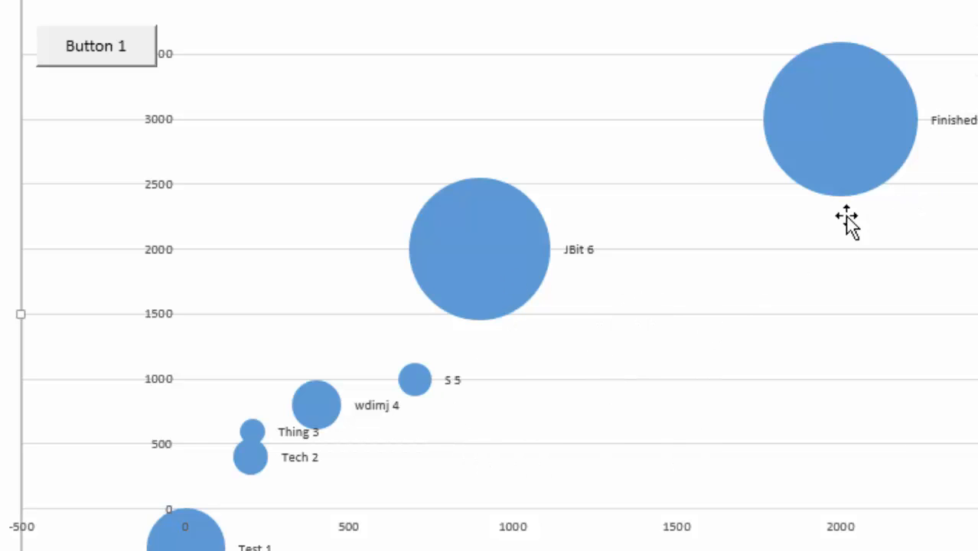
{"action": "mouse_move", "coordinate": [442, 467]}
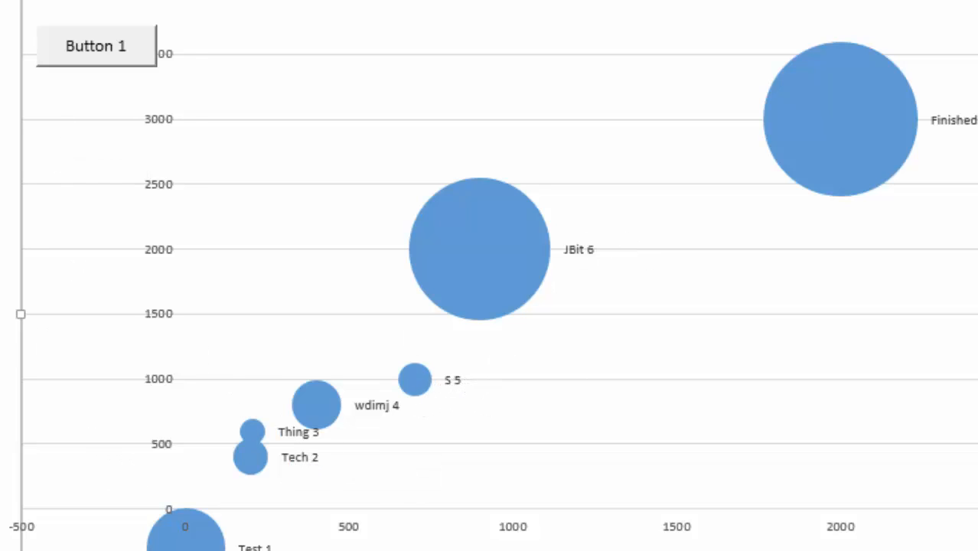
{"action": "mouse_move", "coordinate": [583, 252]}
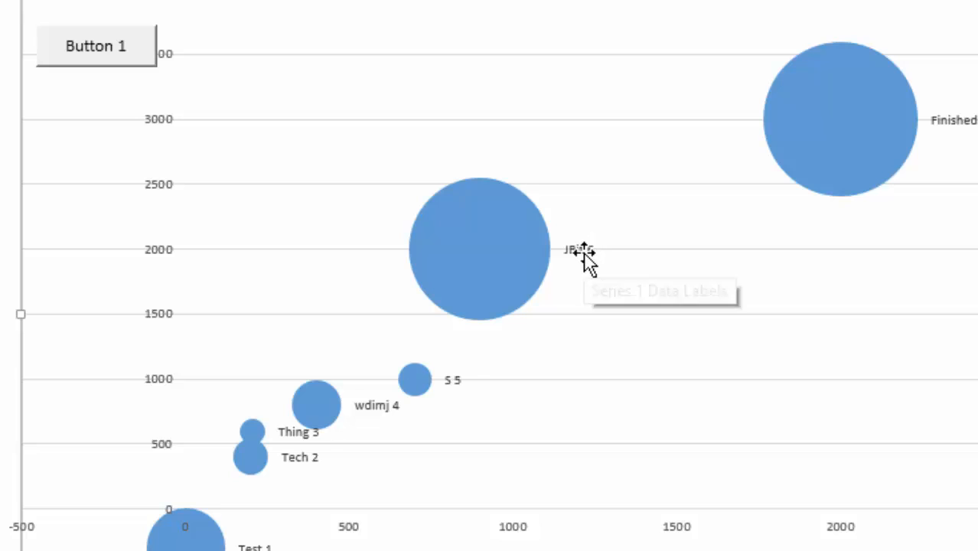
- Select the bubble data labels to verify names Test 1 through Finished
{"action": "left_click", "coordinate": [580, 250]}
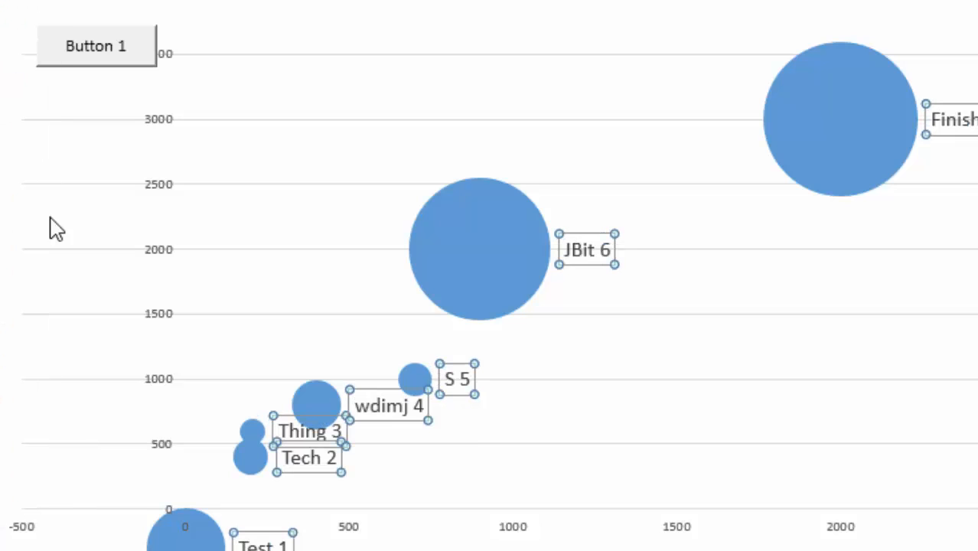
{"action": "mouse_move", "coordinate": [96, 272]}
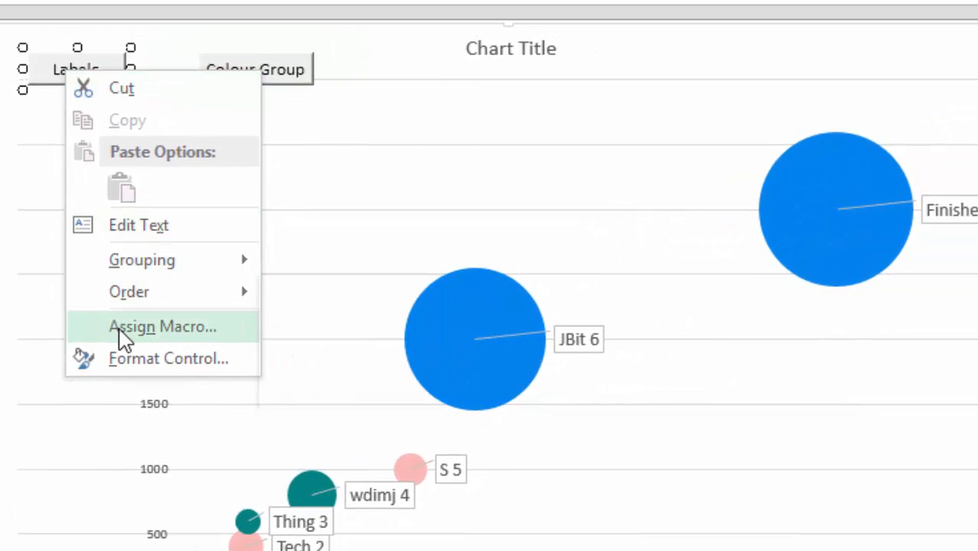
- Open the Labels button's assigned Add_labels macro in the code editor
{"action": "left_click", "coordinate": [167, 327]}
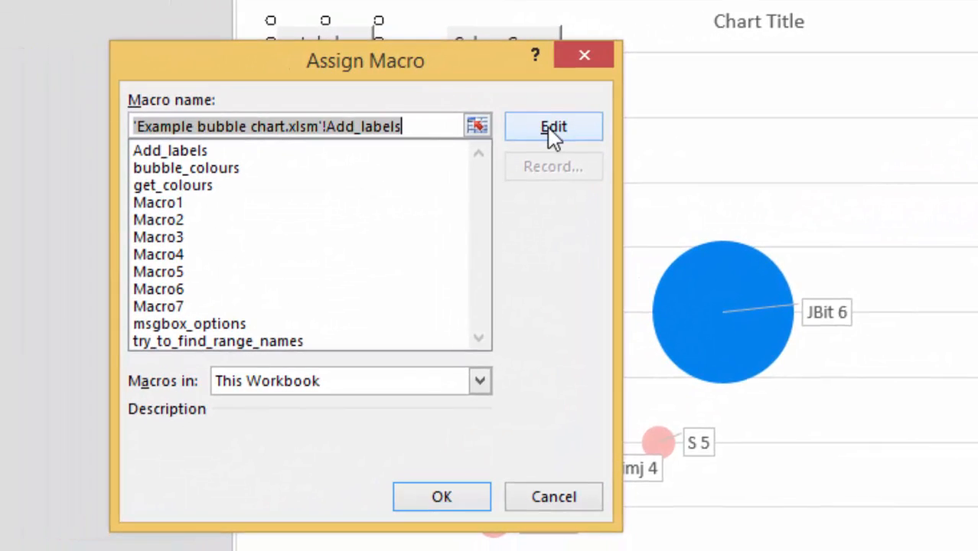
{"action": "left_click", "coordinate": [553, 126]}
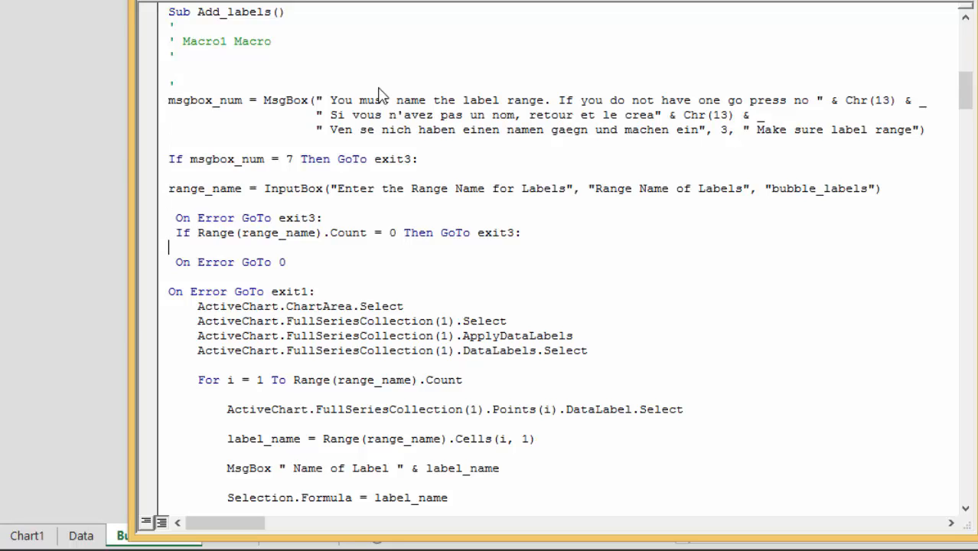
- Comment out the MsgBox "Name of Label" line in Add_labels, then return to the Bubble Chart sheet
{"action": "left_click", "coordinate": [176, 232]}
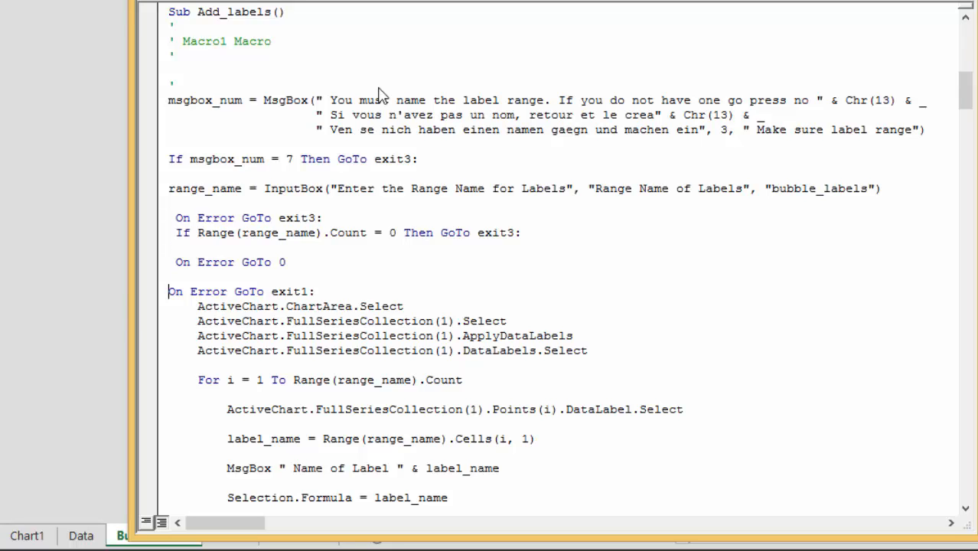
{"action": "scroll", "scroll_direction": "down", "scroll_amount": 3}
{"action": "type", "text": "'        "}
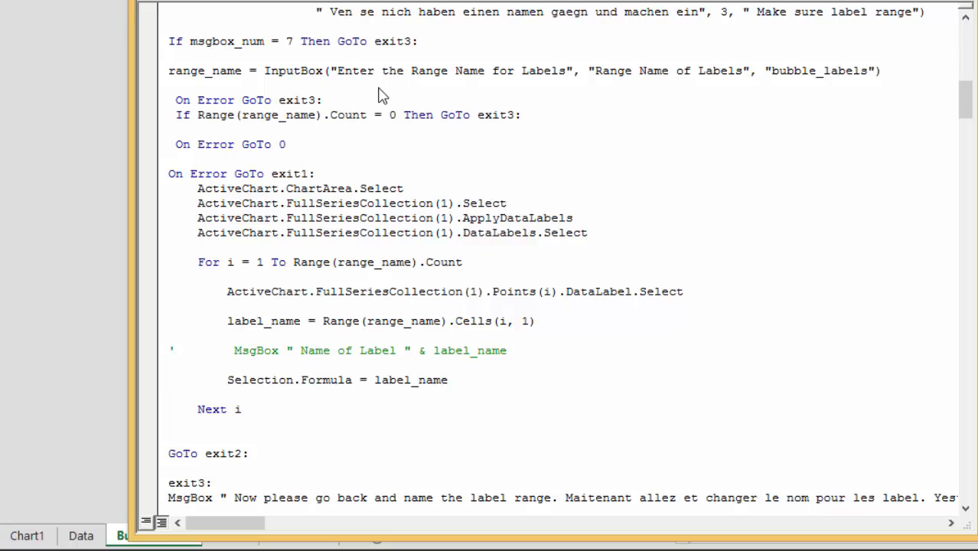
{"action": "scroll", "scroll_direction": "down", "scroll_amount": 3}
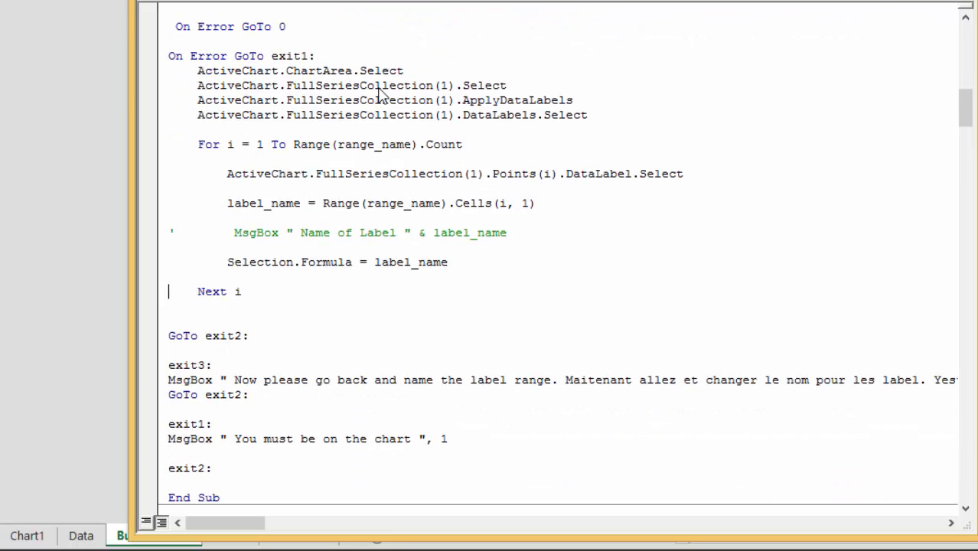
{"action": "scroll", "scroll_direction": "up", "scroll_amount": 3}
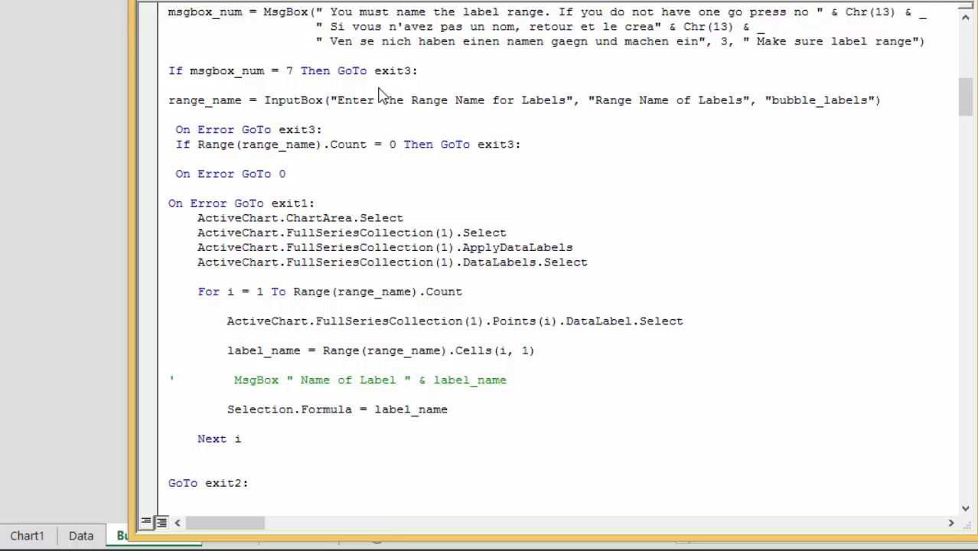
{"action": "scroll", "scroll_direction": "down", "scroll_amount": 3}
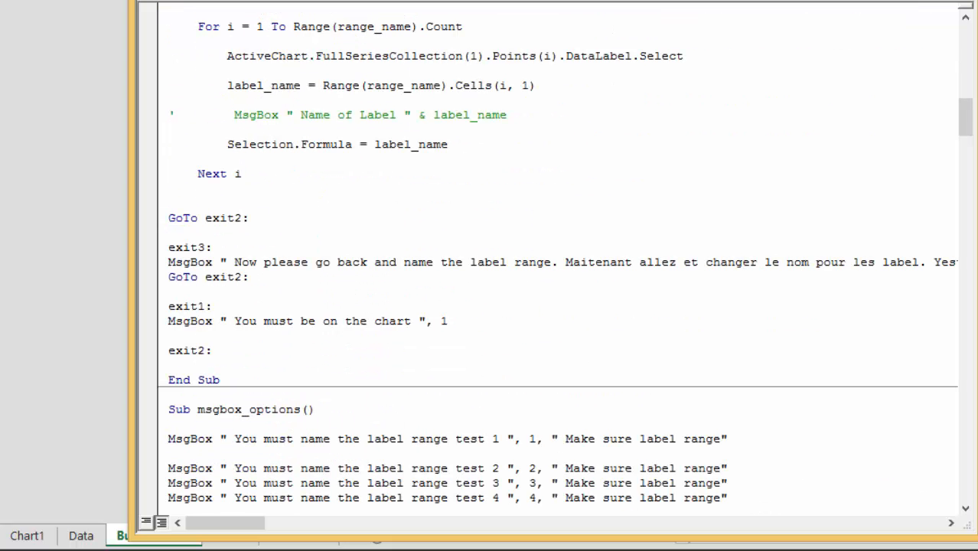
{"action": "left_click", "coordinate": [126, 535]}
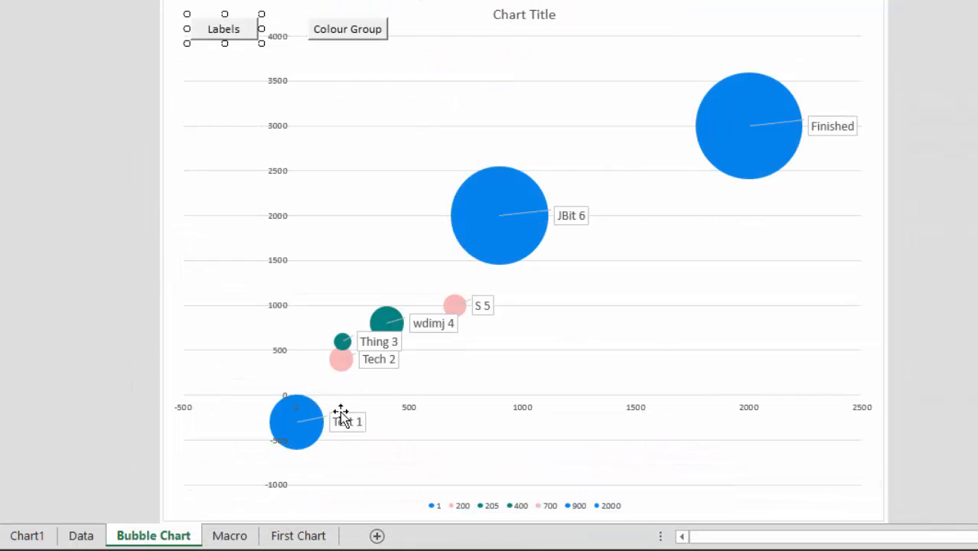